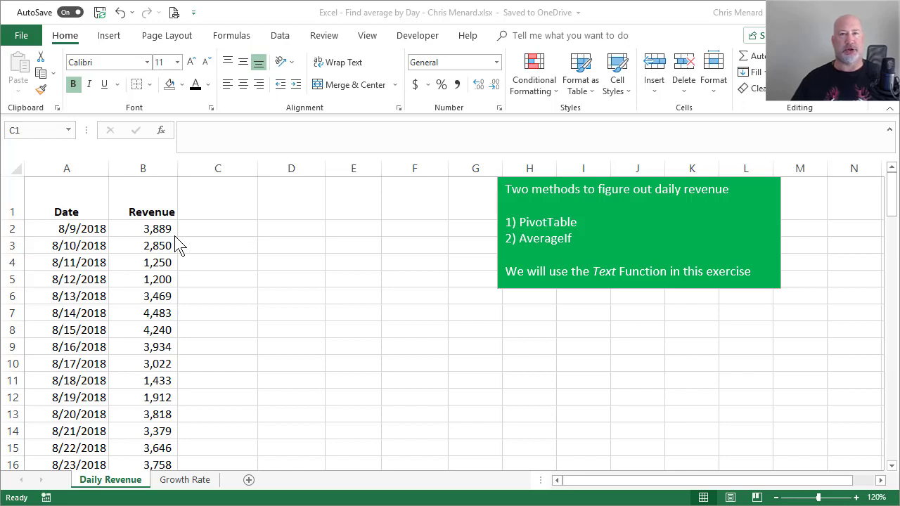
# Step: Add a 'Day of the week' heading in C1 beside the Revenue heading
pyautogui.click(216, 200)
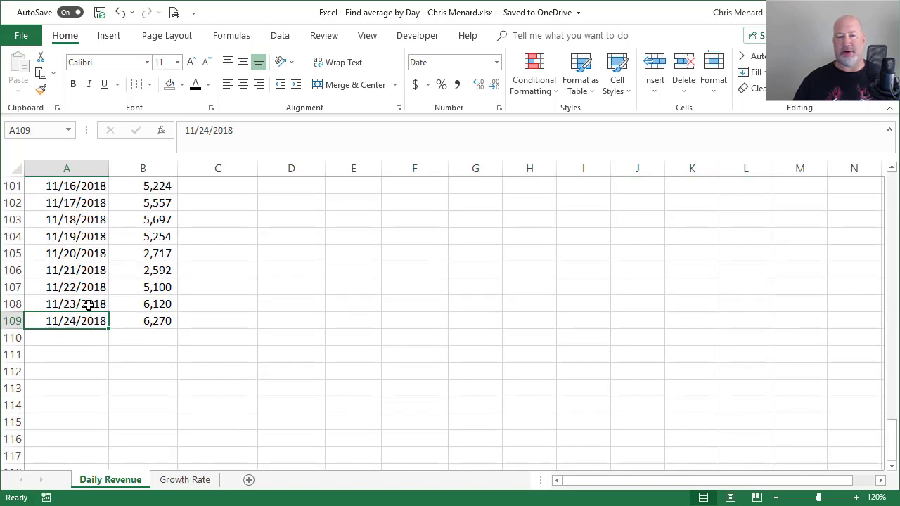
pyautogui.moveTo(90, 318)
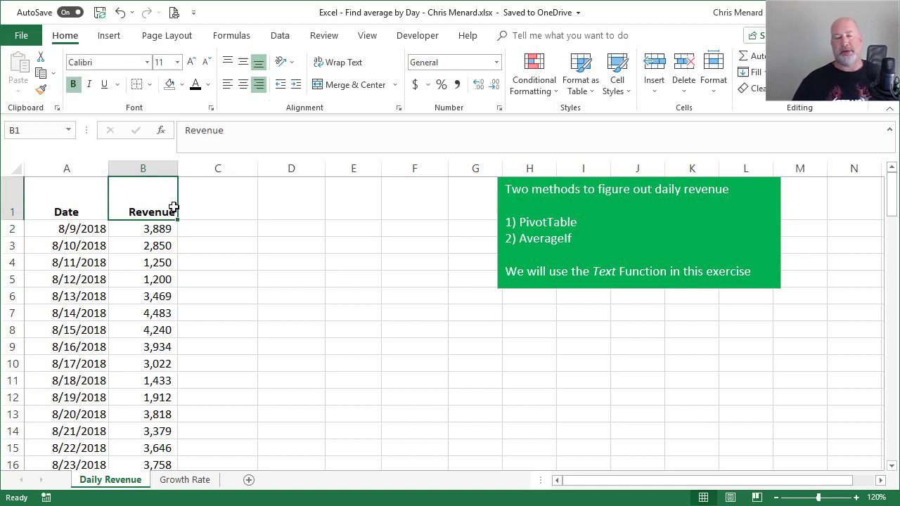
pyautogui.moveTo(178, 215)
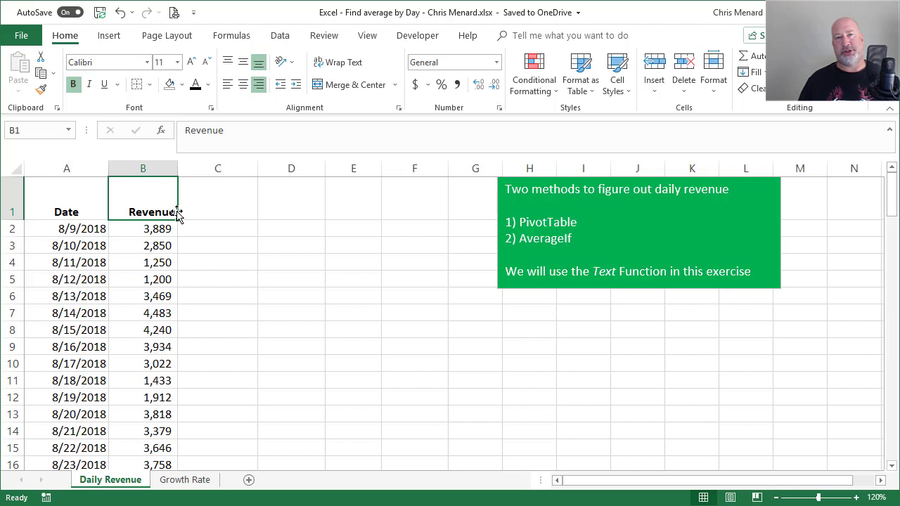
pyautogui.click(217, 197)
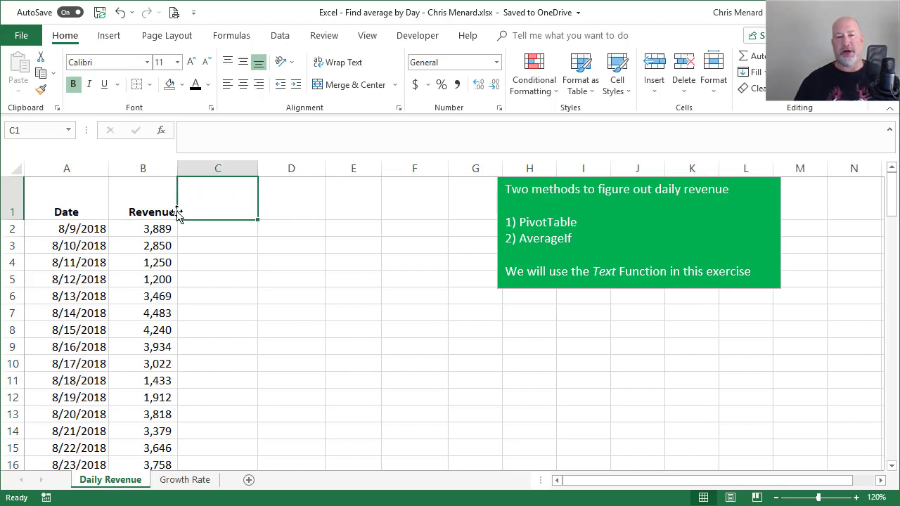
pyautogui.moveTo(518, 348)
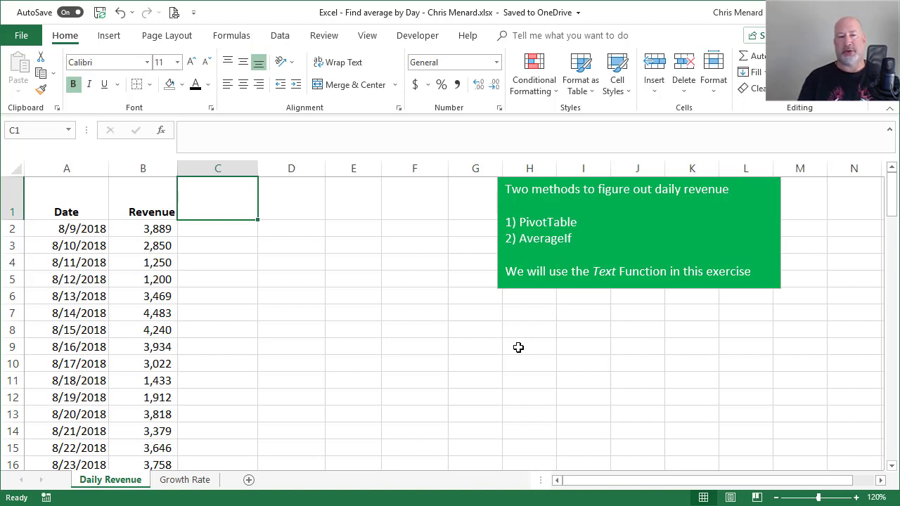
pyautogui.write('Day of the week')
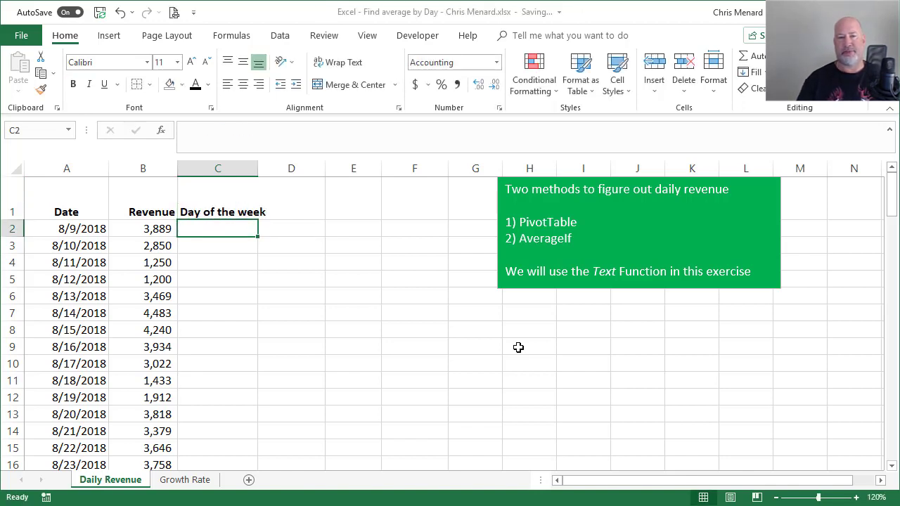
# Step: Enter =TEXT(A2,"d") in C2 to derive the weekday from the first date
pyautogui.write('=')
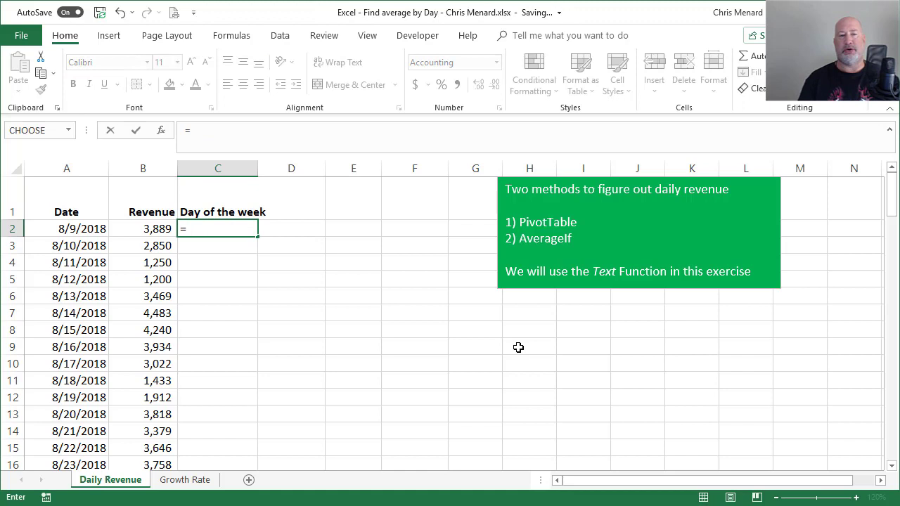
pyautogui.write('T')
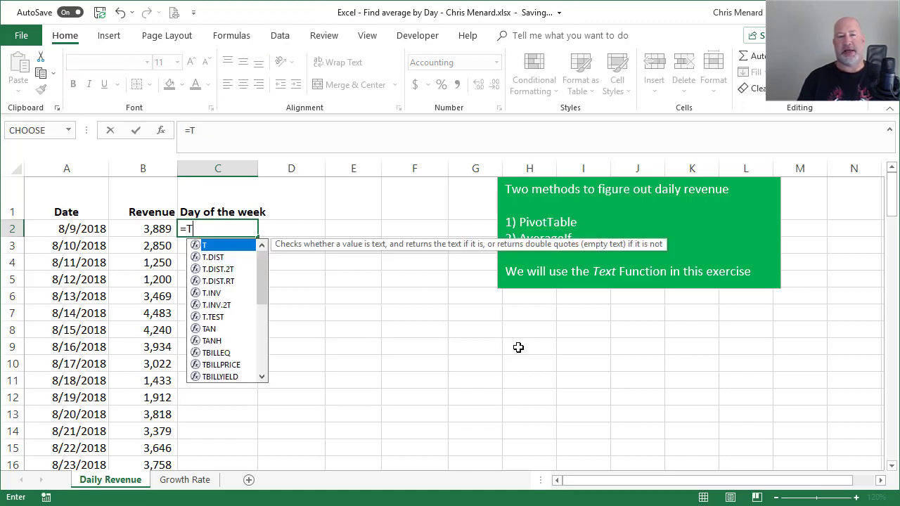
pyautogui.write('ext(')
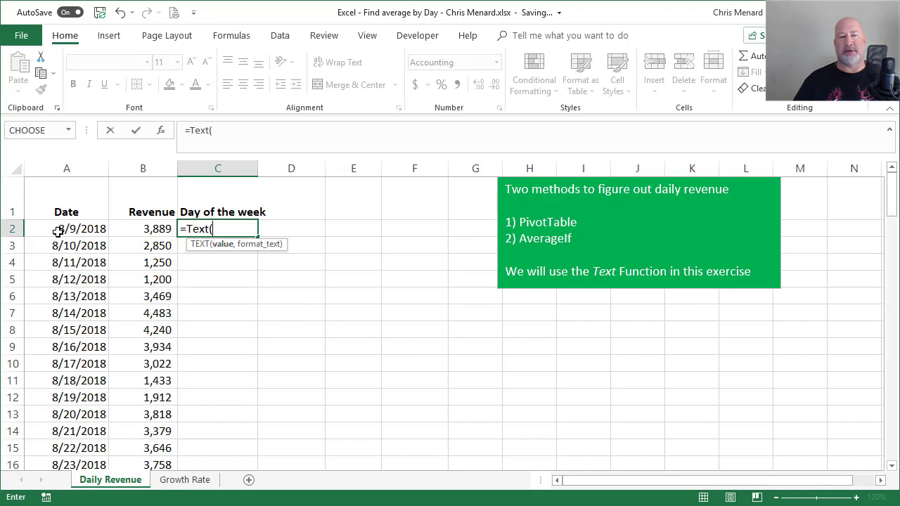
pyautogui.click(66, 228)
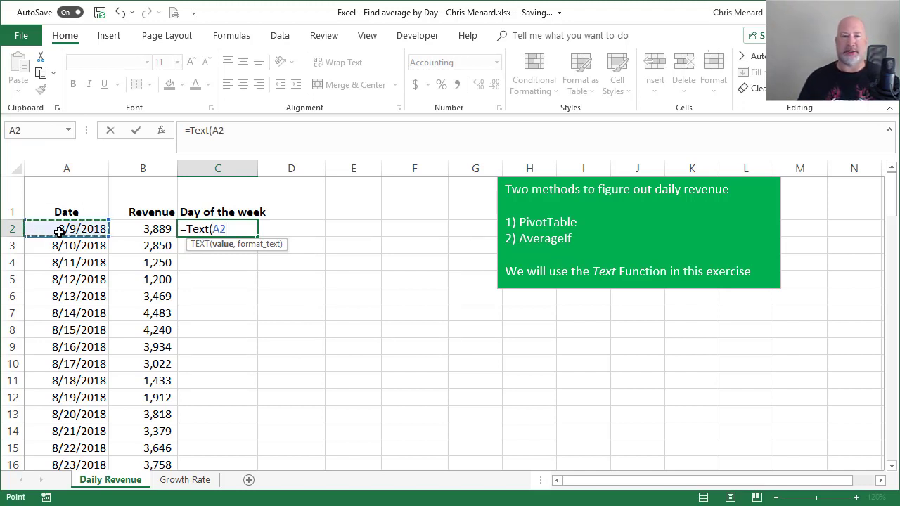
pyautogui.write(',')
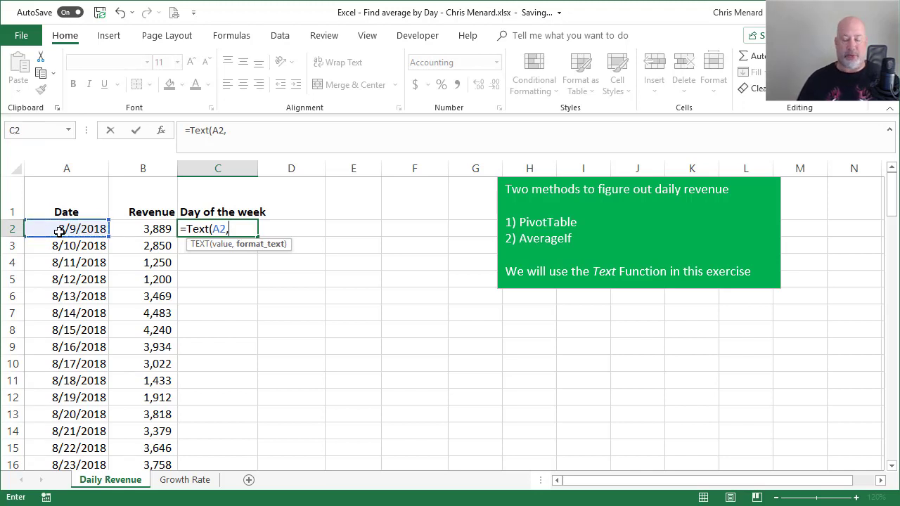
pyautogui.write('"')
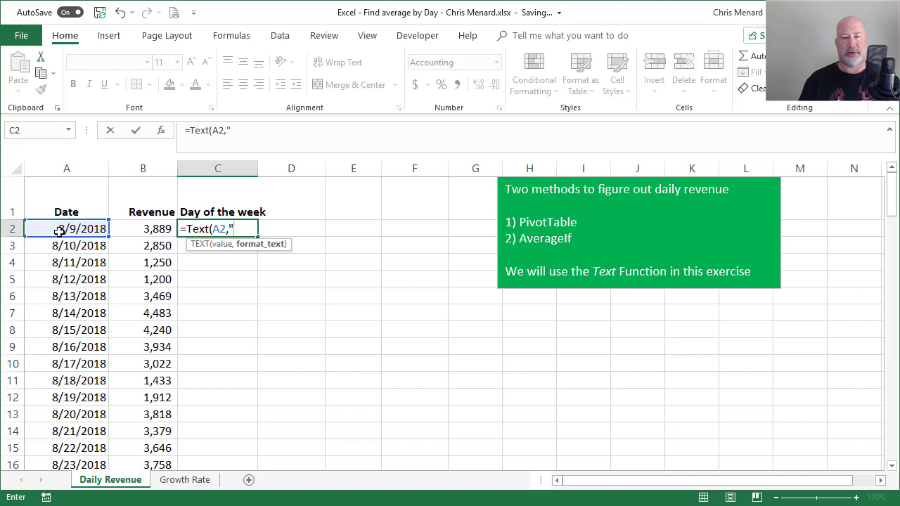
pyautogui.write('d"')
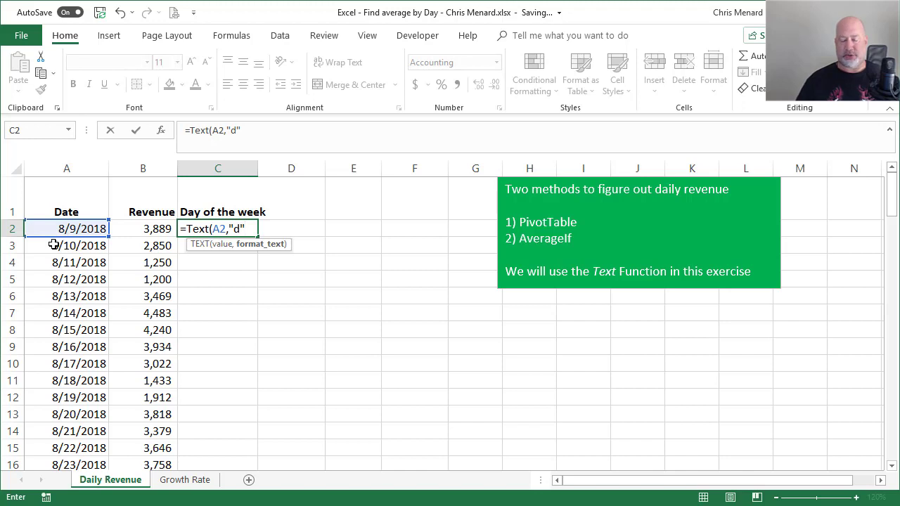
pyautogui.press('Return')
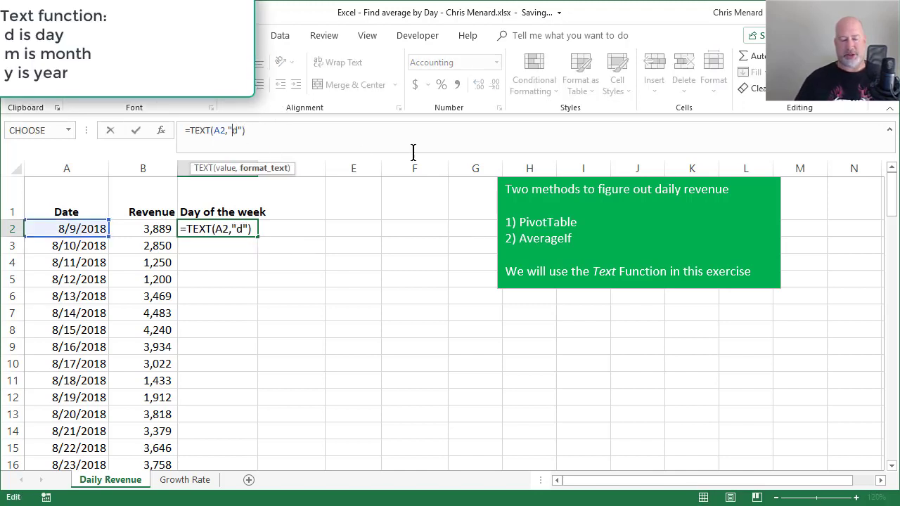
# Step: Lengthen the format code to "ddd" so C2 shows Thu, then start revising it toward "dddd"
pyautogui.write('d')
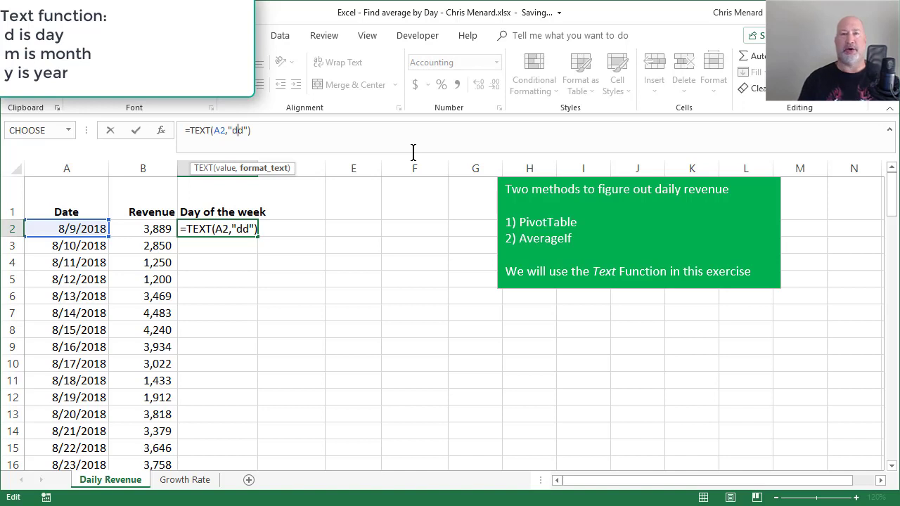
pyautogui.write('d')
pyautogui.press('Return')
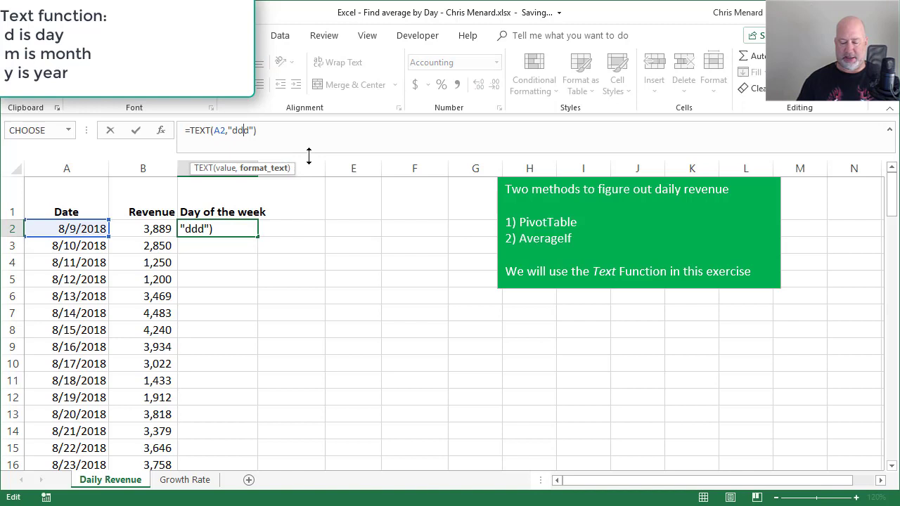
pyautogui.press('Return')
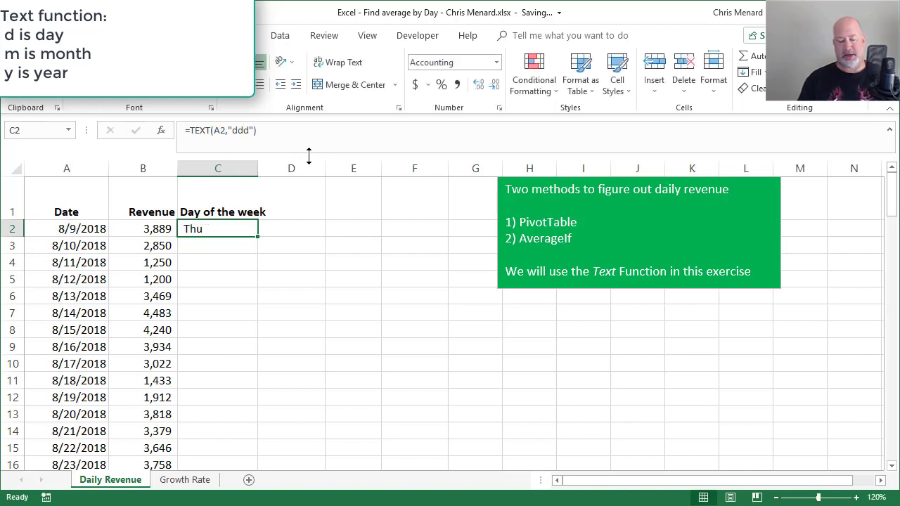
pyautogui.doubleClick(216, 228)
pyautogui.write('d')
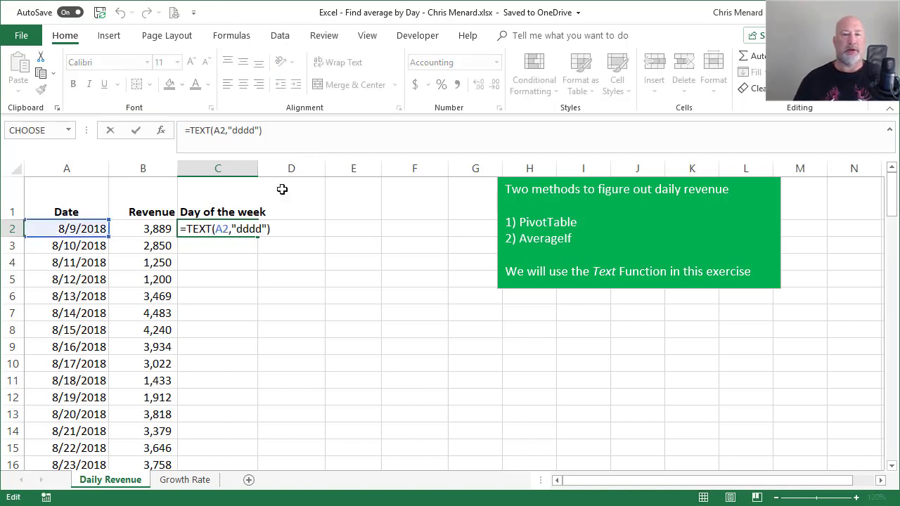
# Step: Commit =TEXT(A2,"ddd") so column C fills with three-letter day names, and widen column C
pyautogui.press('Backspace')
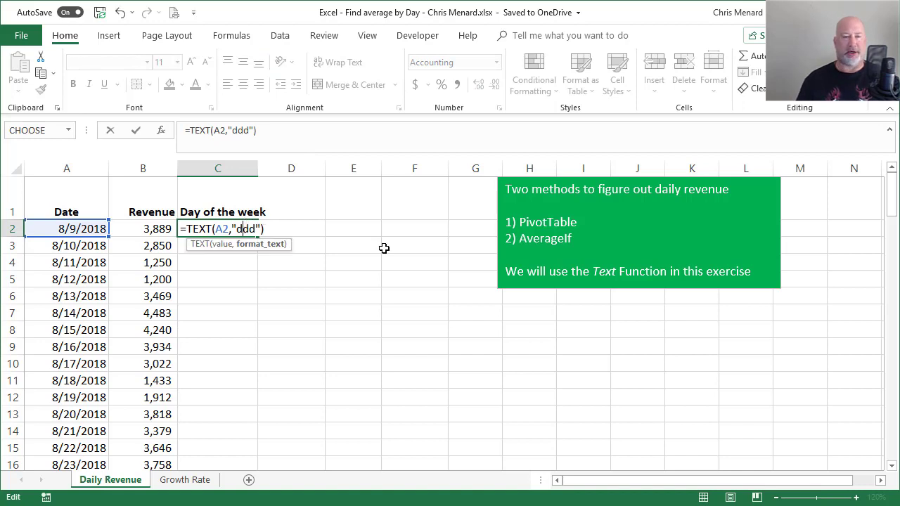
pyautogui.press('Return')
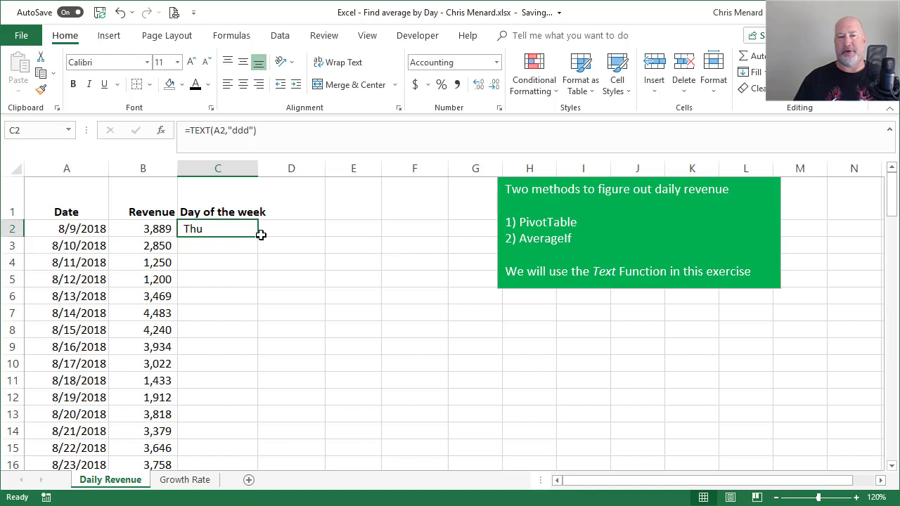
pyautogui.moveTo(259, 238)
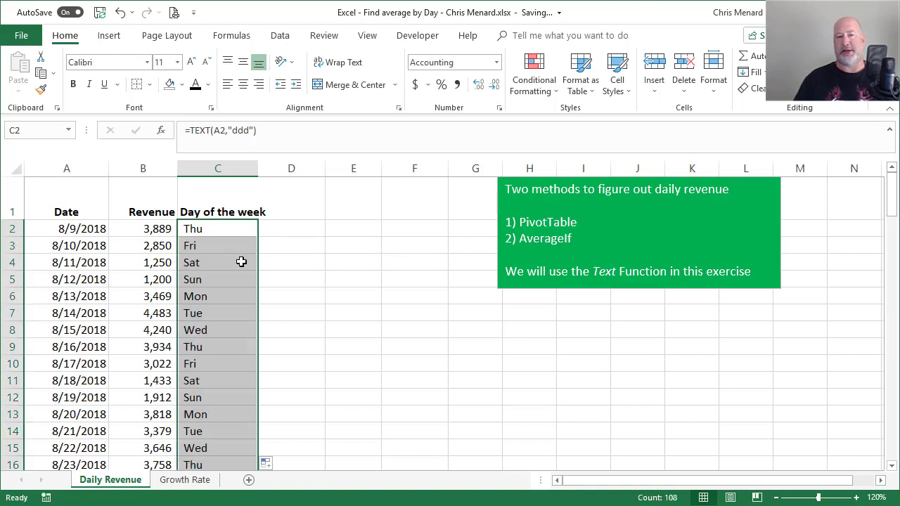
pyautogui.click(216, 263)
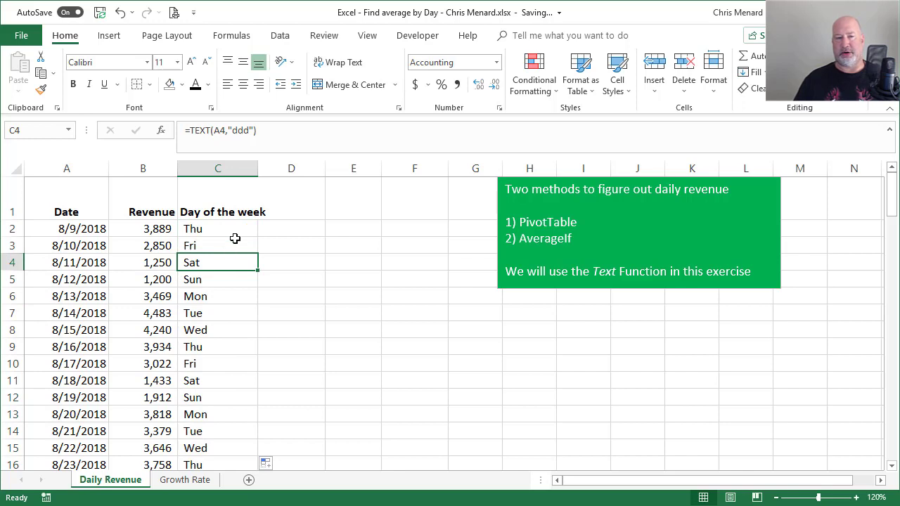
pyautogui.moveTo(259, 169); pyautogui.dragTo(291, 169)
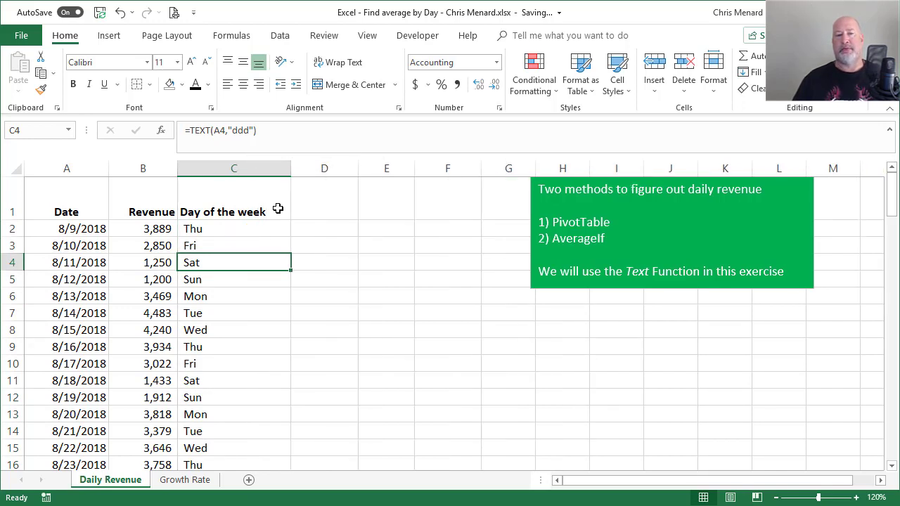
pyautogui.moveTo(264, 217)
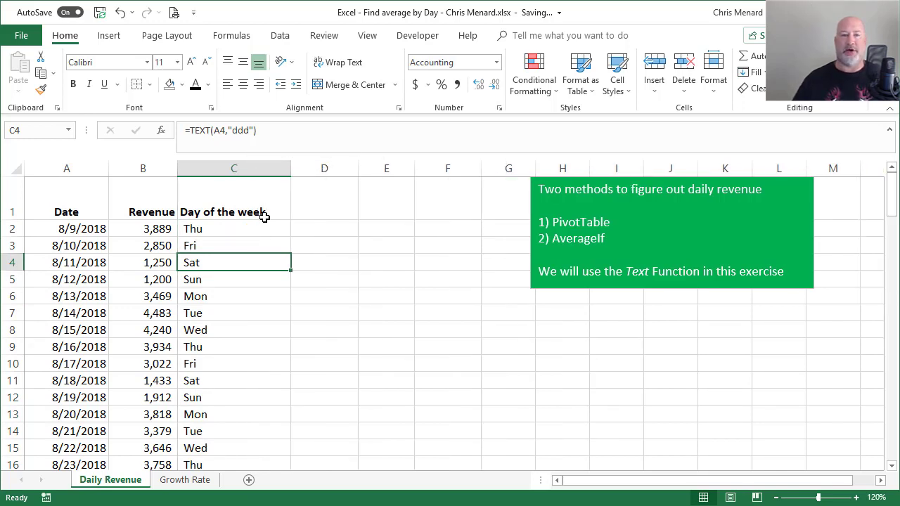
pyautogui.click(234, 245)
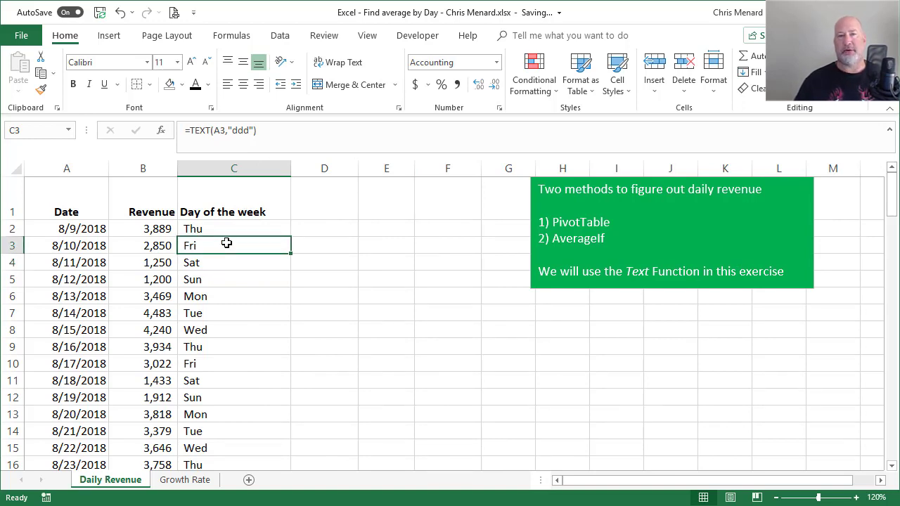
# Step: Convert $A$1:$C$109 into a table with headers via Ctrl+T
pyautogui.press('ctrl+t')
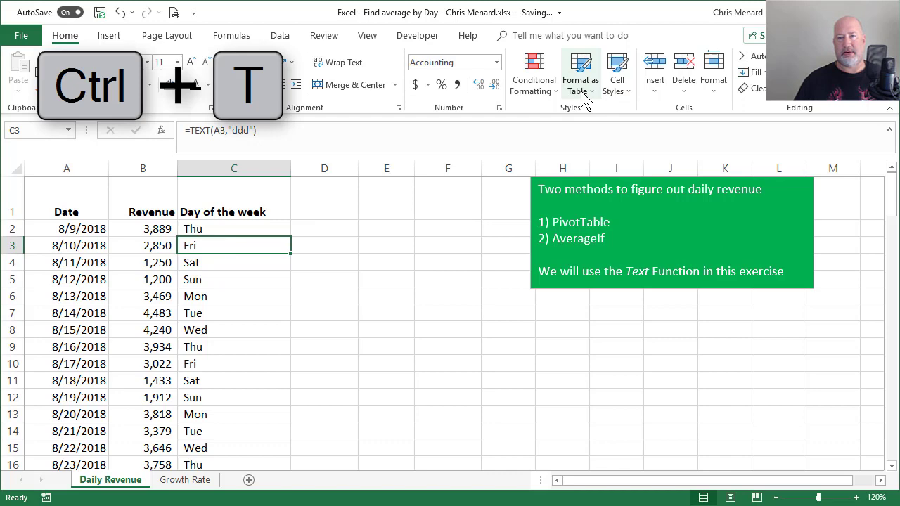
pyautogui.click(579, 73)
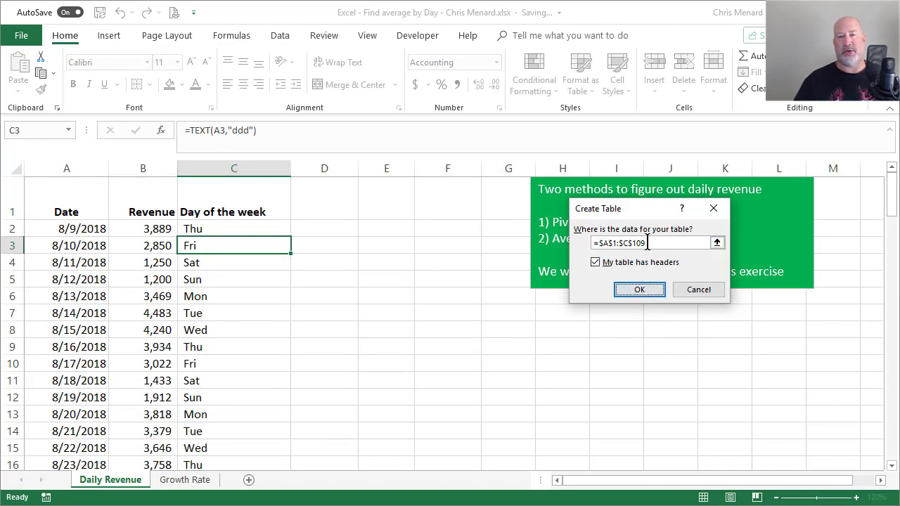
pyautogui.click(638, 290)
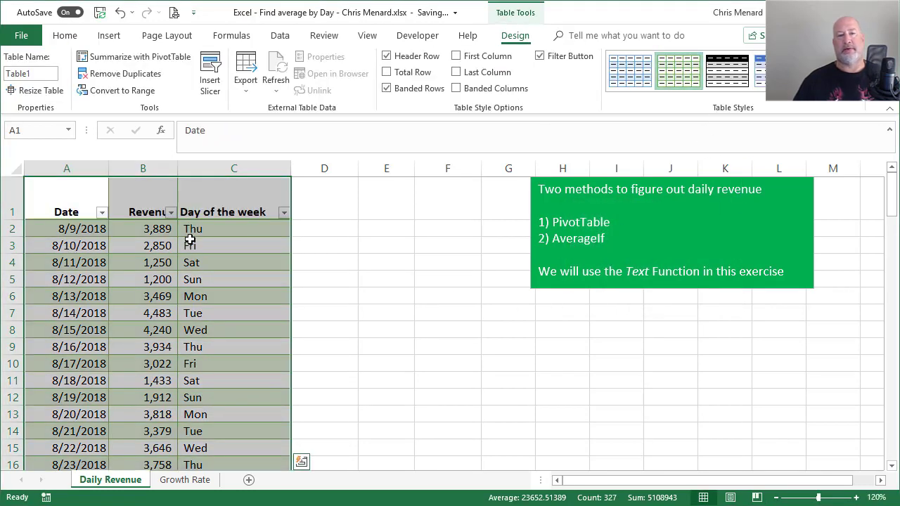
pyautogui.click(233, 244)
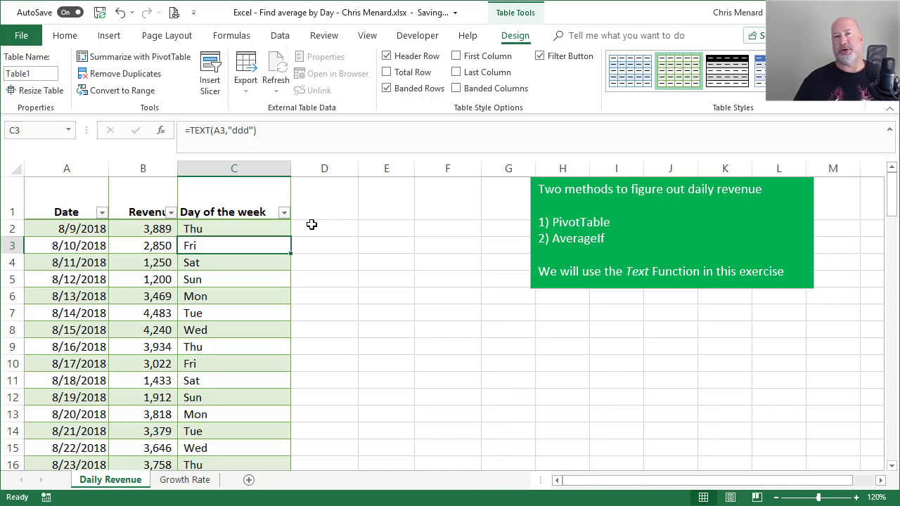
pyautogui.click(386, 197)
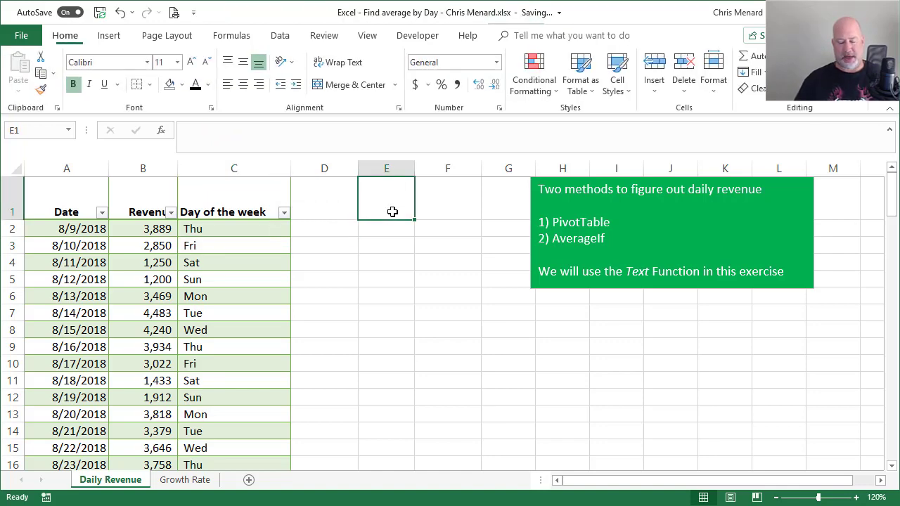
# Step: Enter Day in E1, fill Mon through Sun down E2:E8, and add a Revenue heading in F1
pyautogui.write('Day')
pyautogui.click(386, 228)
pyautogui.write('Mon')
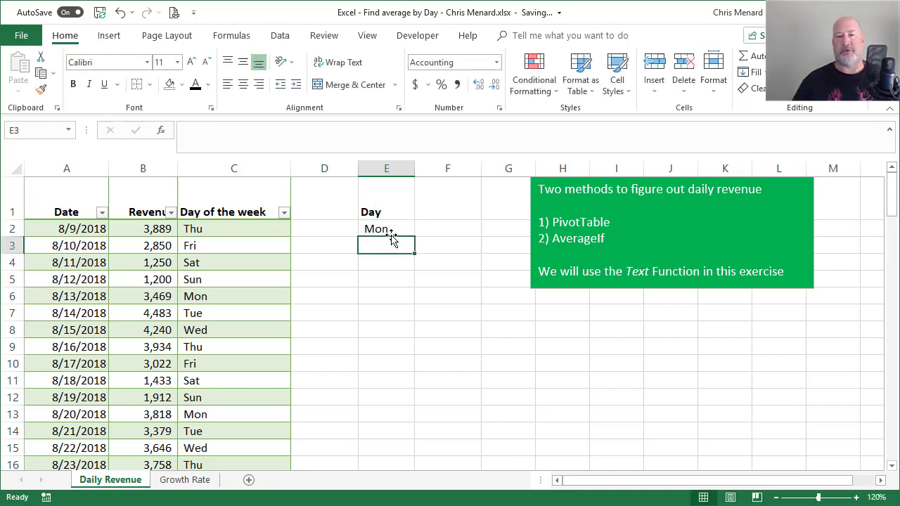
pyautogui.click(386, 228)
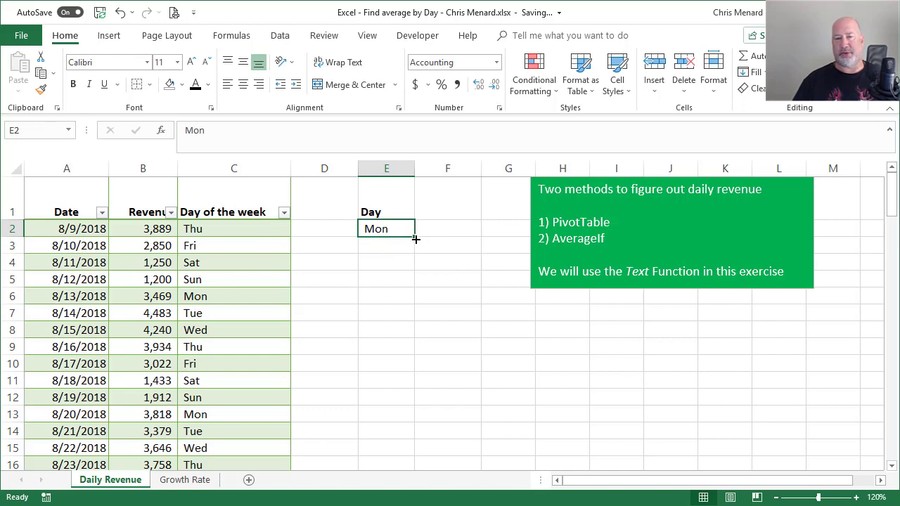
pyautogui.moveTo(415, 238); pyautogui.dragTo(411, 331)
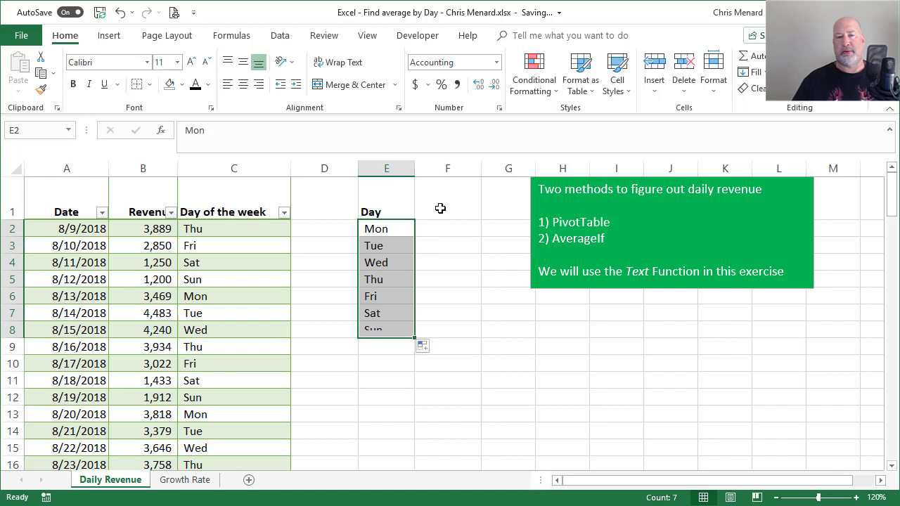
pyautogui.click(447, 197)
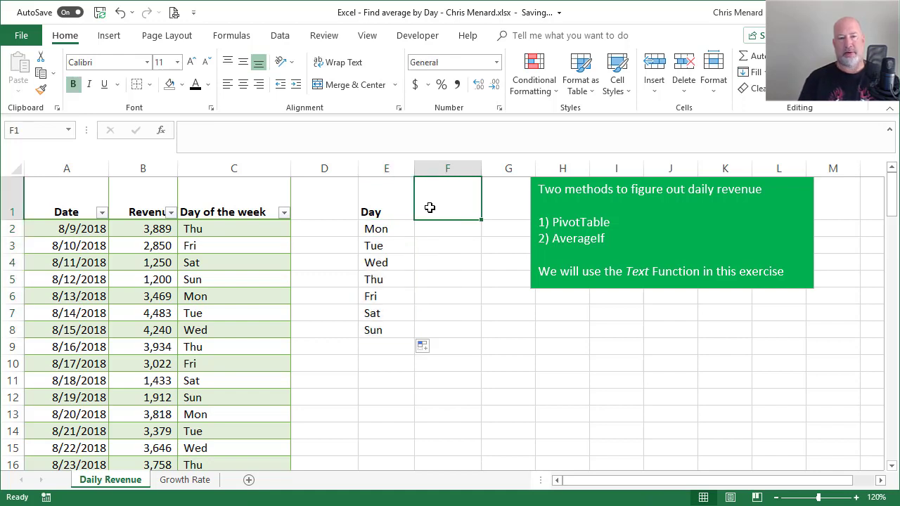
pyautogui.write('Rev')
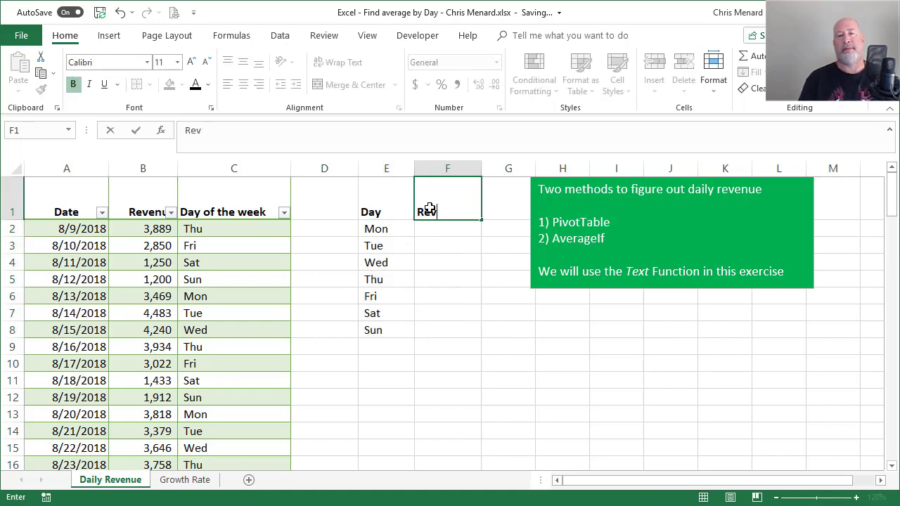
pyautogui.press('Return')
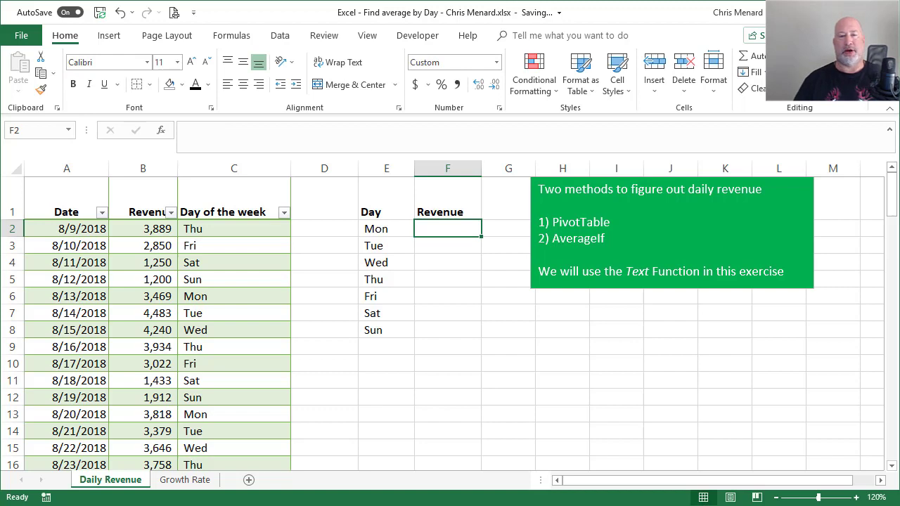
pyautogui.moveTo(672, 405)
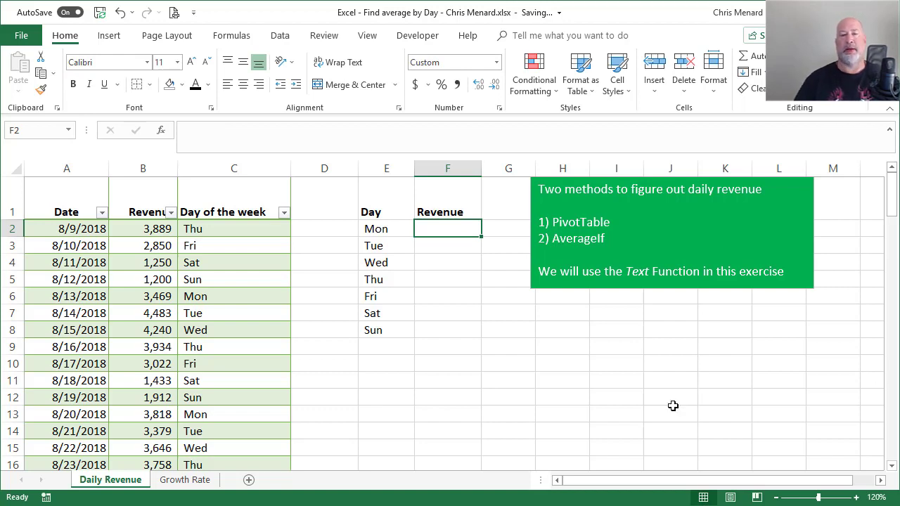
pyautogui.click(673, 233)
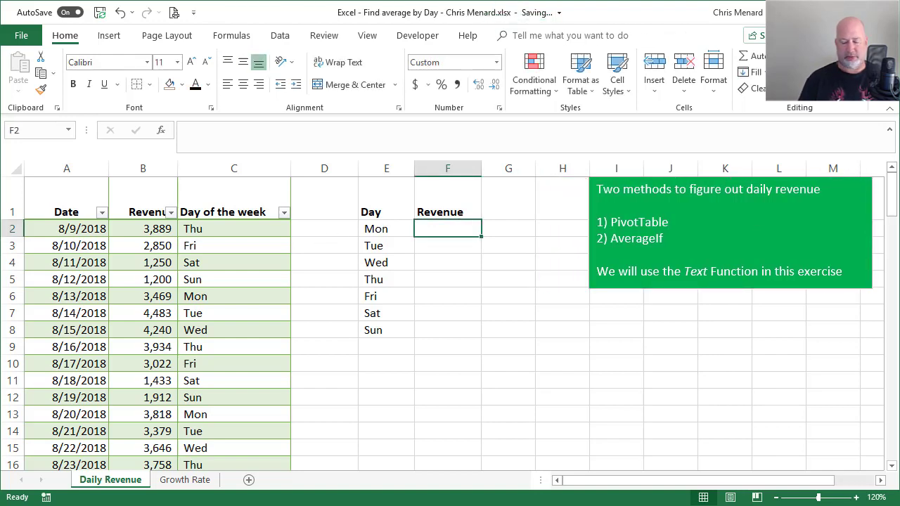
# Step: Enter =AVERAGEIF($C$2:$C$109,E2,$B$2:$B$109) in F2, returning Monday's average of 2,869
pyautogui.write('=averageif(')
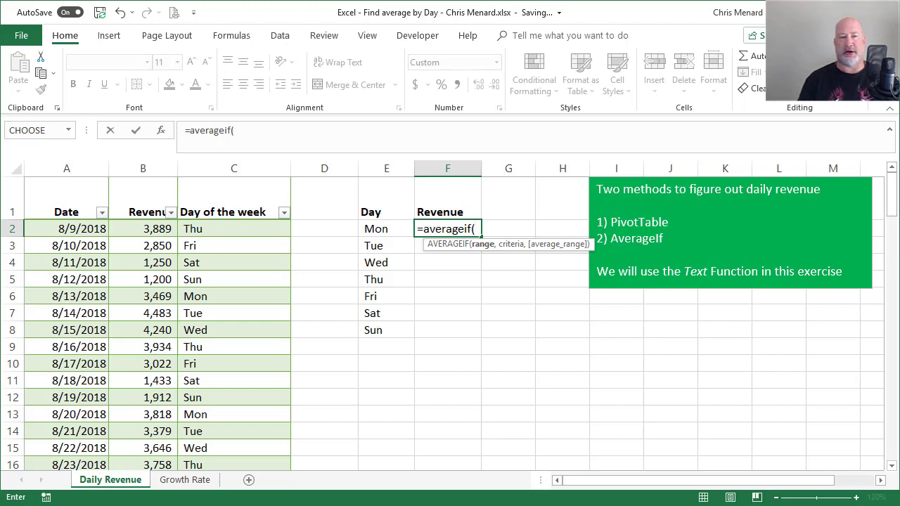
pyautogui.click(233, 228)
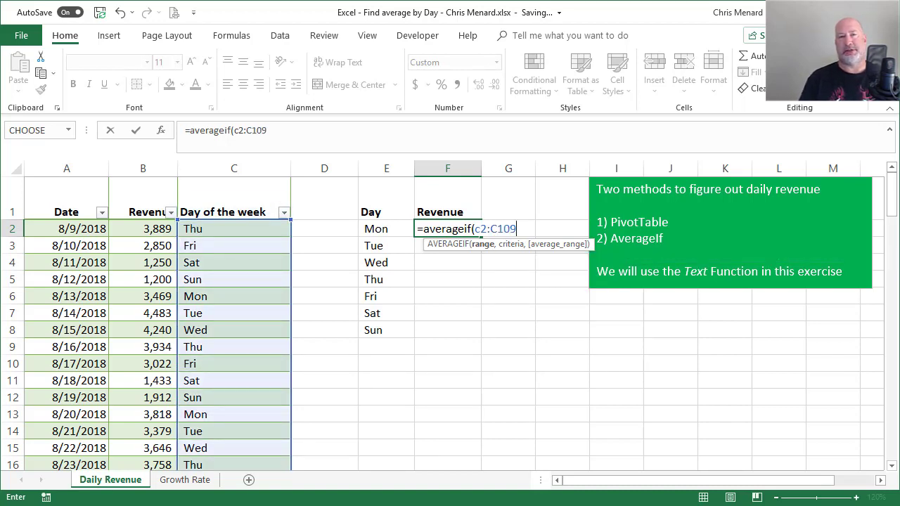
pyautogui.write(',')
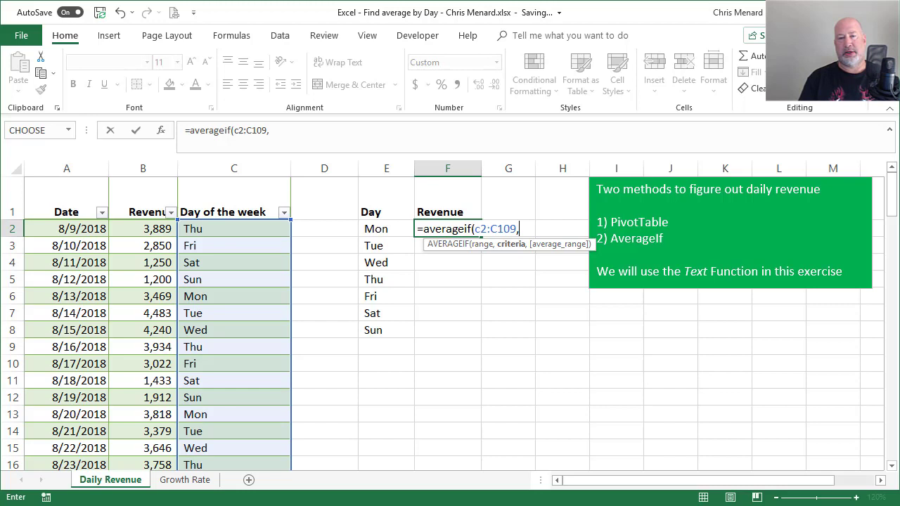
pyautogui.moveTo(526, 298)
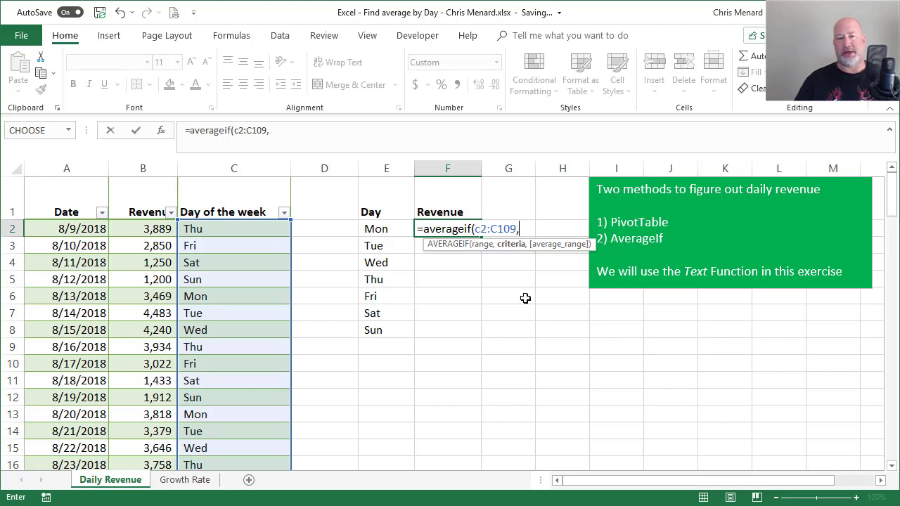
pyautogui.click(386, 227)
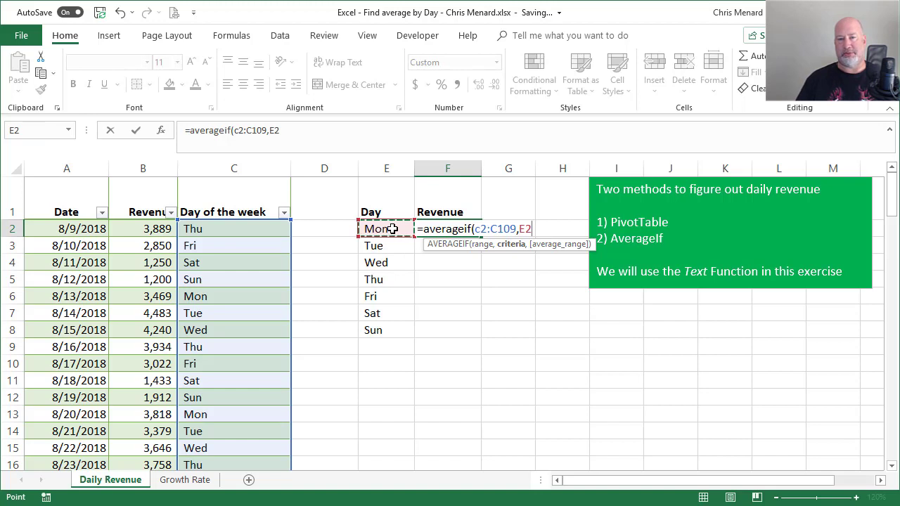
pyautogui.write(',')
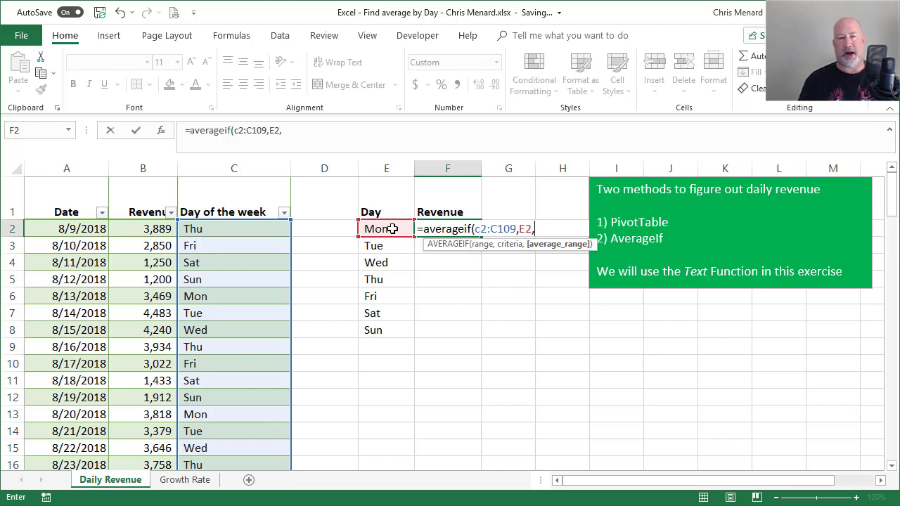
pyautogui.write('B2:B')
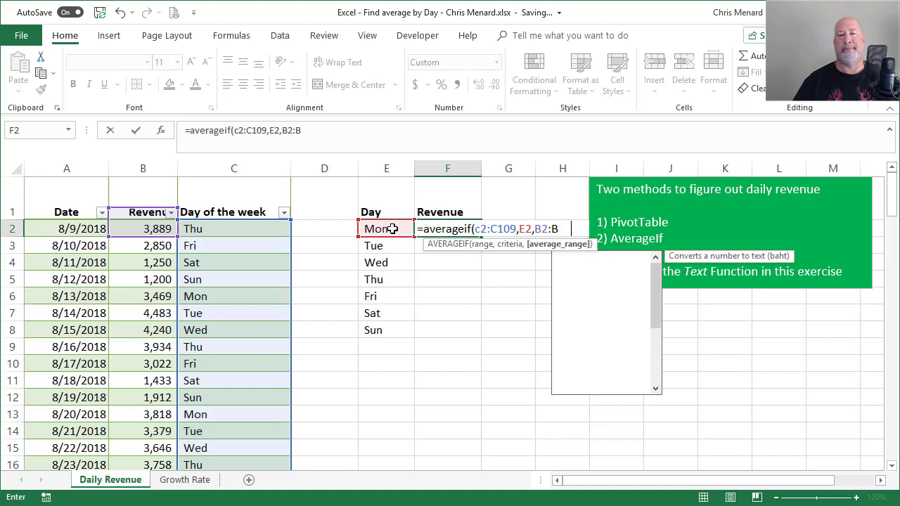
pyautogui.write('109')
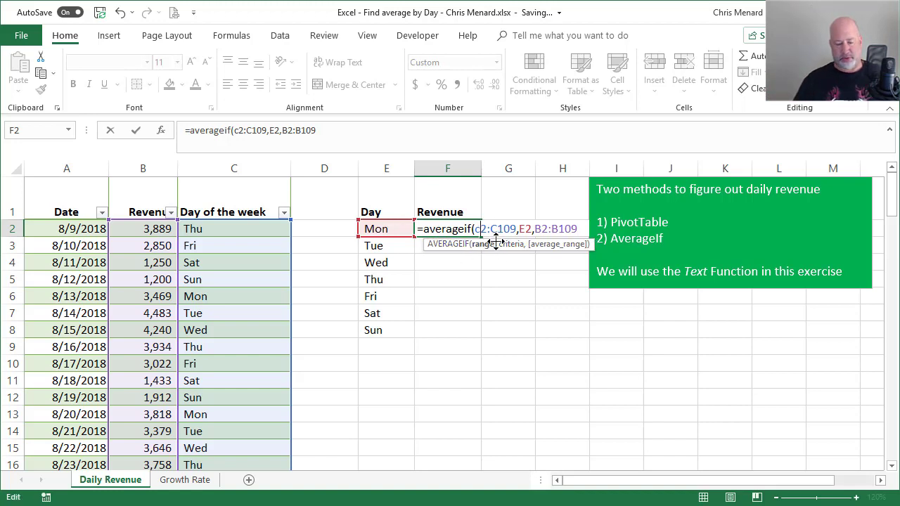
pyautogui.press('f4')
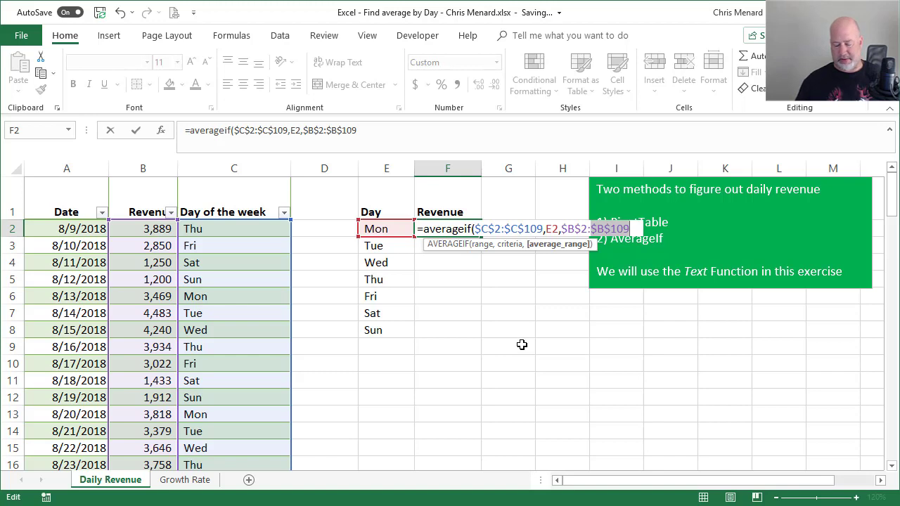
pyautogui.press('Return')
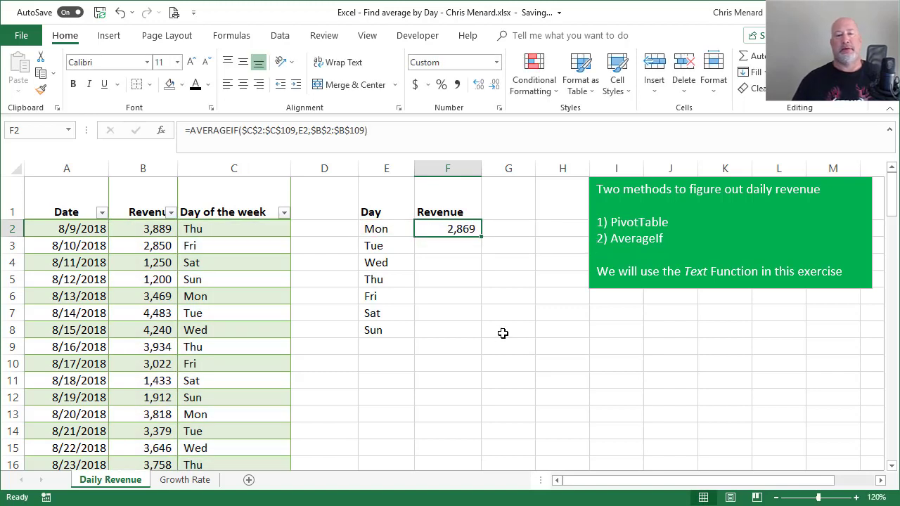
pyautogui.moveTo(479, 239)
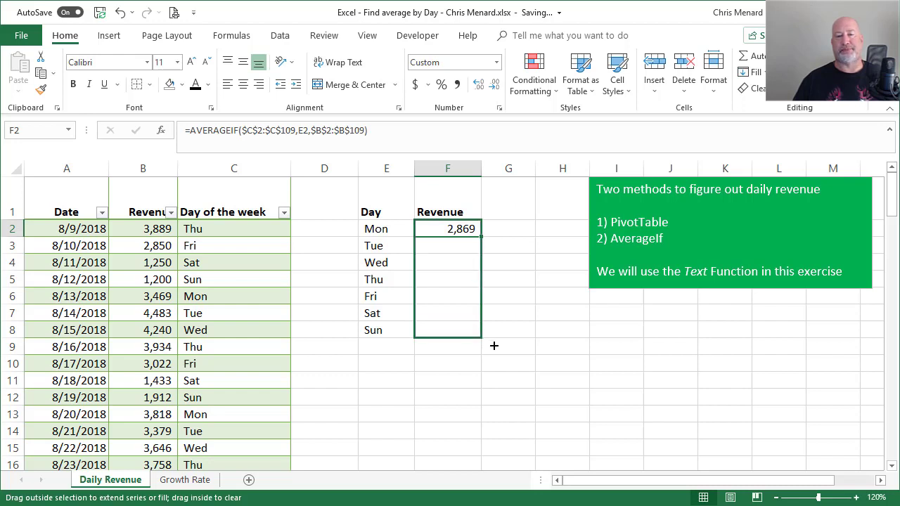
# Step: Fill the AVERAGEIF formula down F2:F8 and spot-check the Mon and Thu formulas
pyautogui.moveTo(482, 237); pyautogui.dragTo(481, 339)
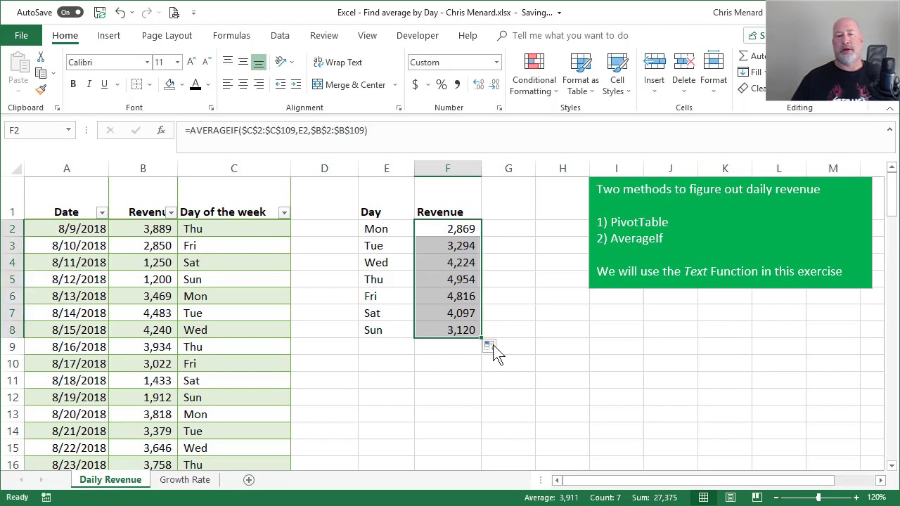
pyautogui.moveTo(456, 228)
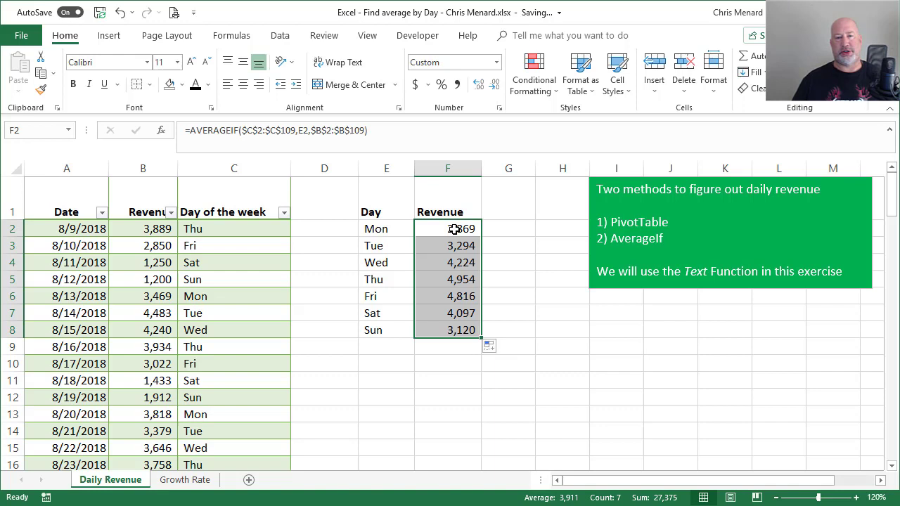
pyautogui.click(447, 228)
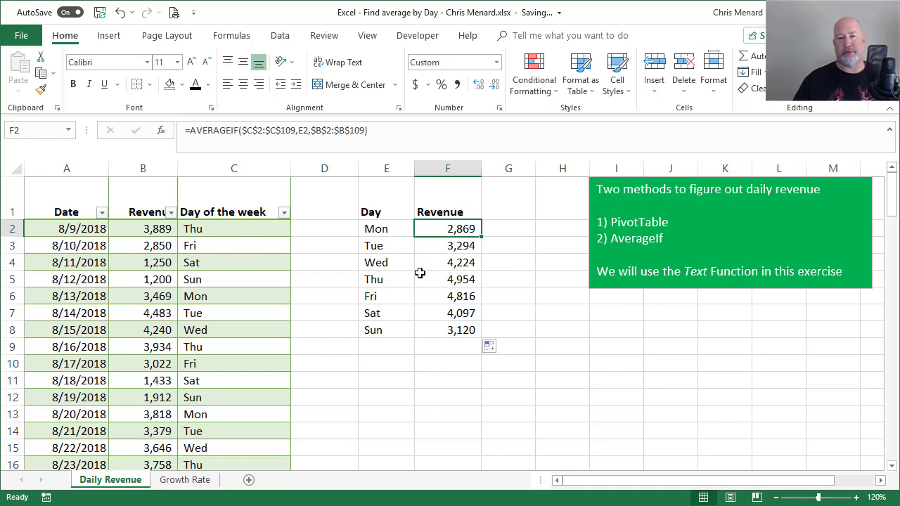
pyautogui.click(448, 278)
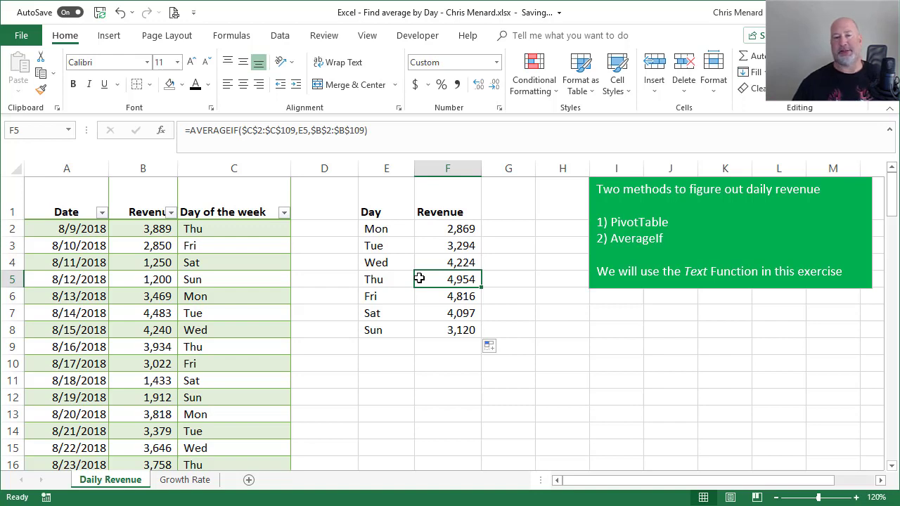
pyautogui.click(447, 228)
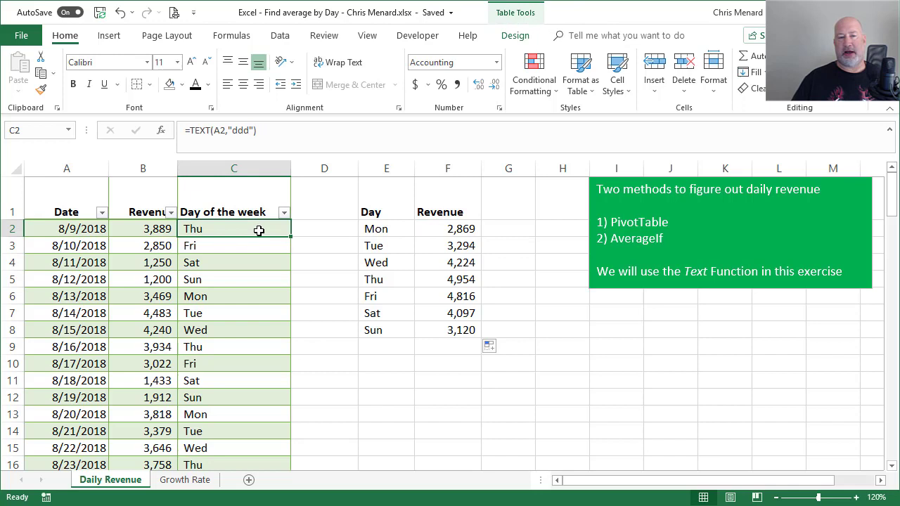
# Step: Sort the table A to Z by Day of the week and check day averages in the status bar
pyautogui.rightClick(259, 230)
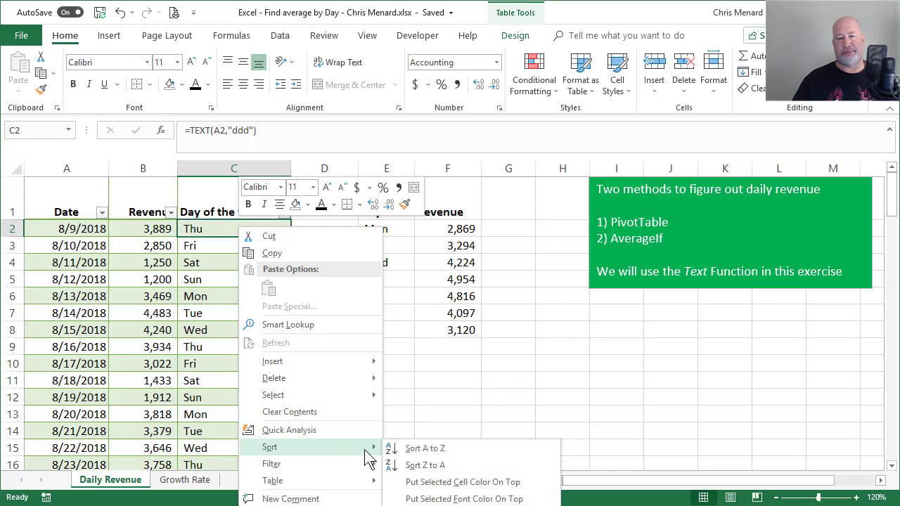
pyautogui.click(425, 447)
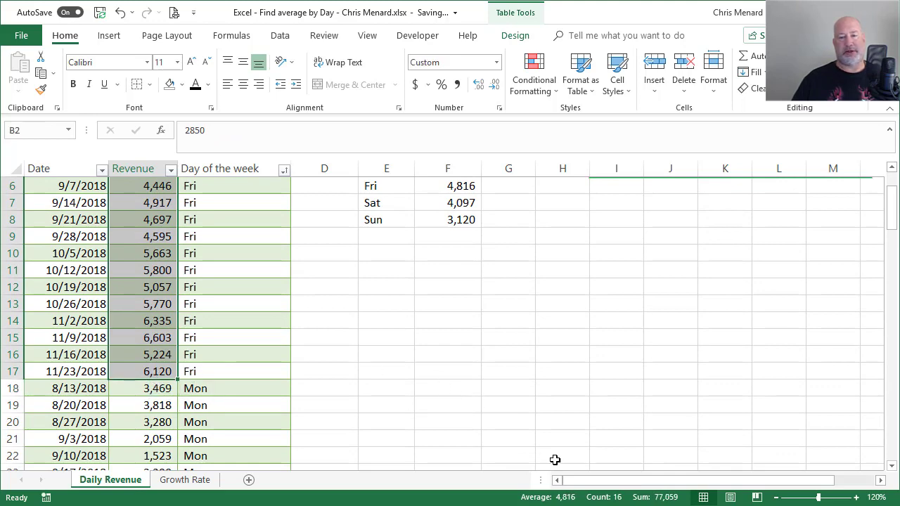
pyautogui.moveTo(534, 405)
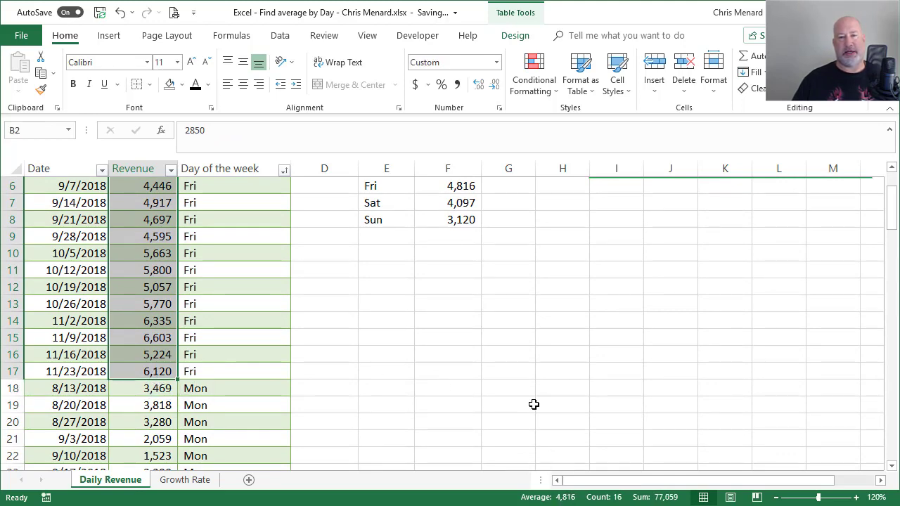
pyautogui.scroll(3)
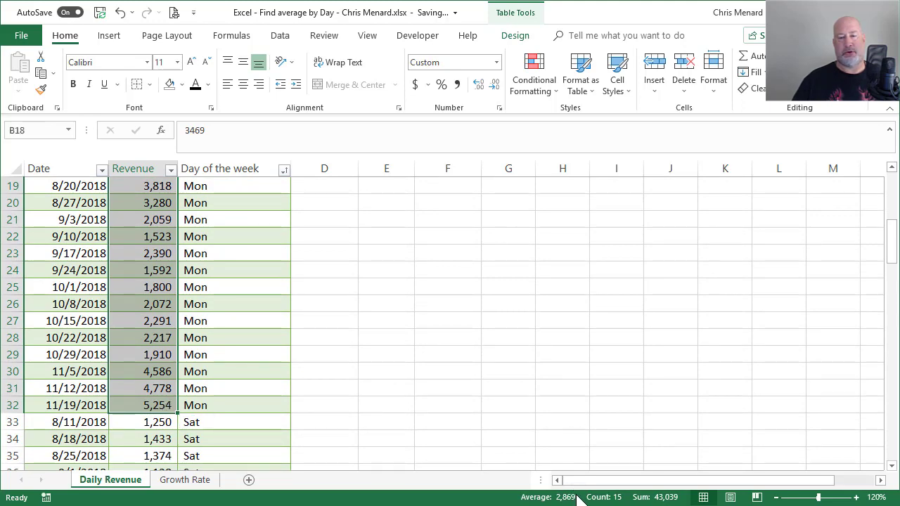
pyautogui.scroll(3)
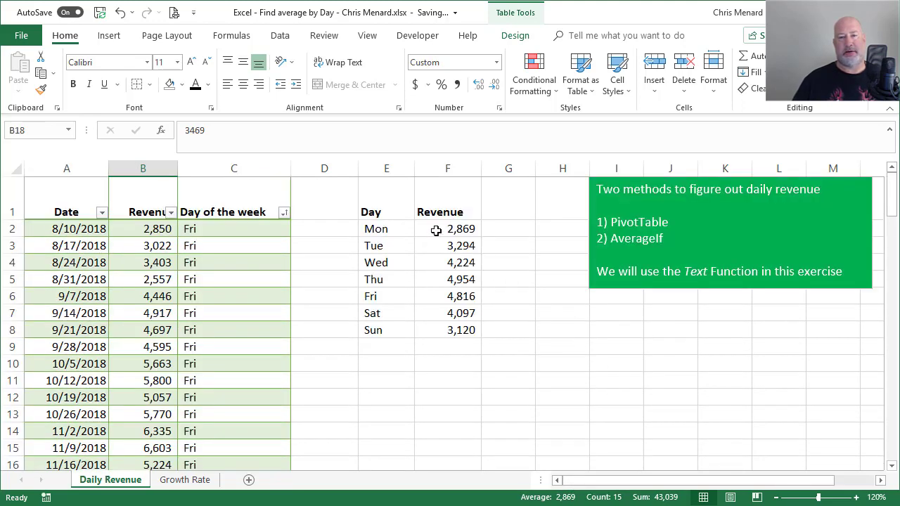
pyautogui.click(447, 228)
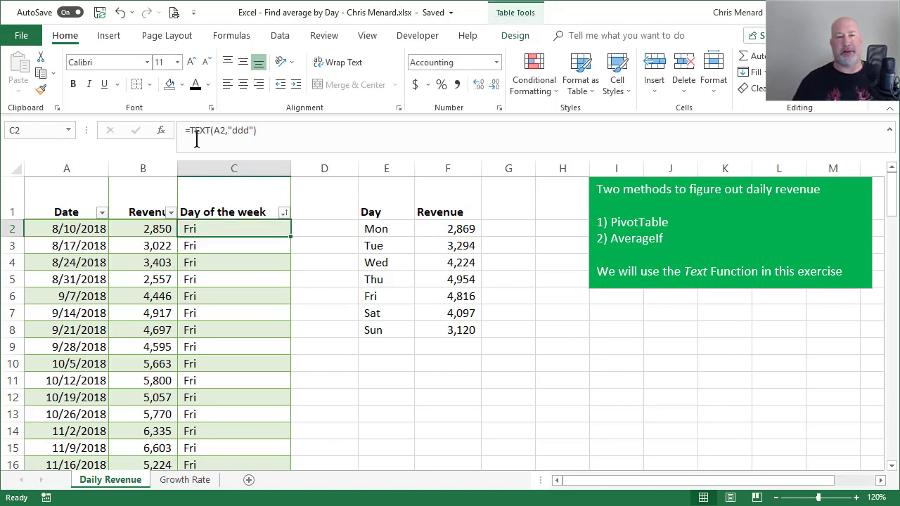
# Step: Insert a PivotTable from Table1 onto a new worksheet
pyautogui.click(110, 35)
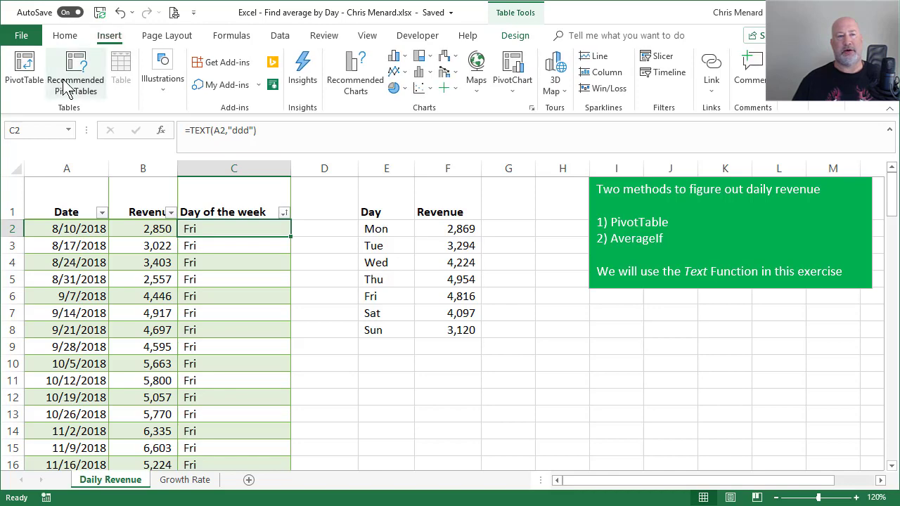
pyautogui.click(23, 67)
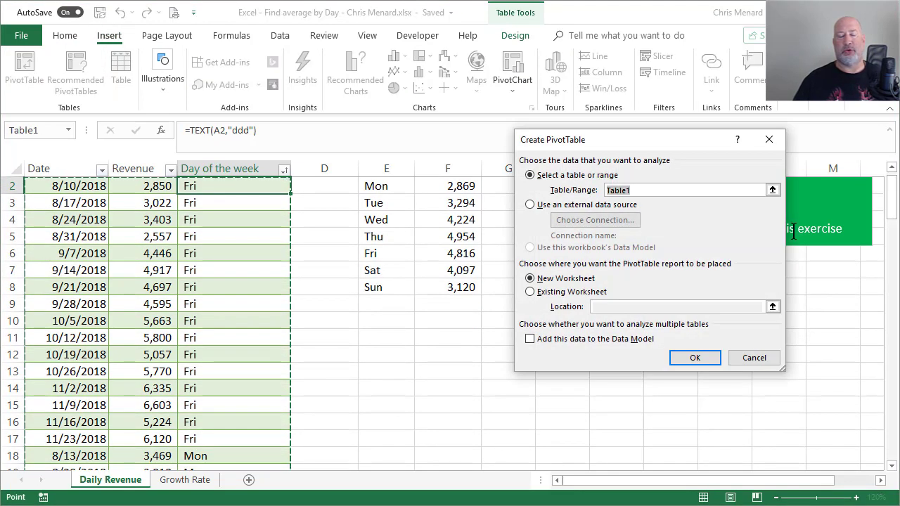
pyautogui.moveTo(636, 345)
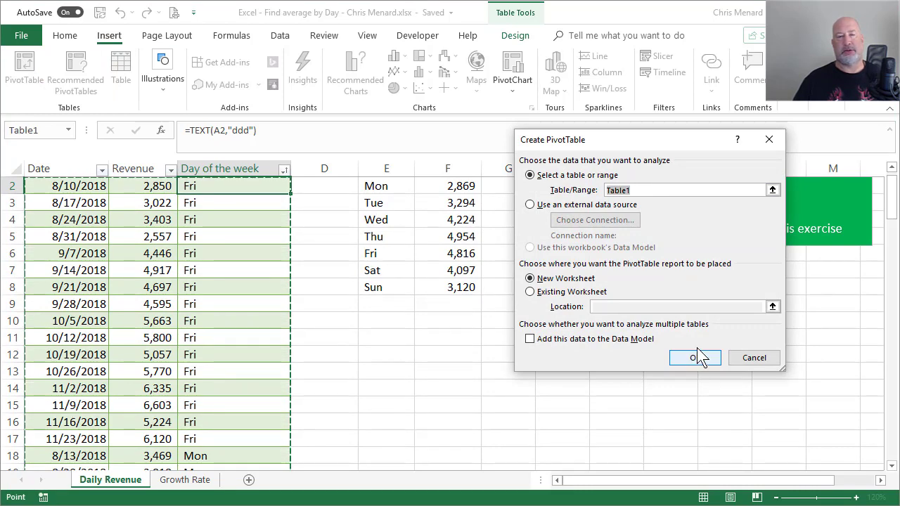
pyautogui.click(694, 359)
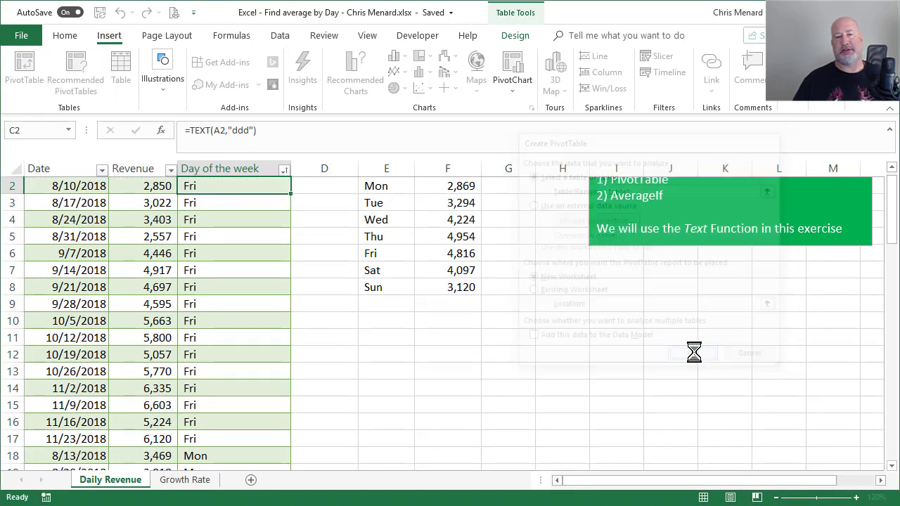
pyautogui.click(695, 352)
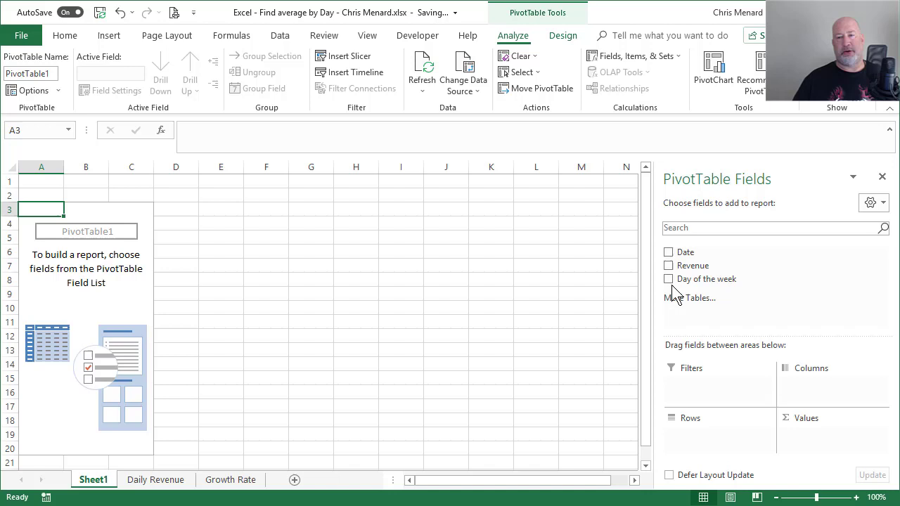
# Step: Add Day of the week as pivot rows and Revenue as the summed values
pyautogui.click(668, 279)
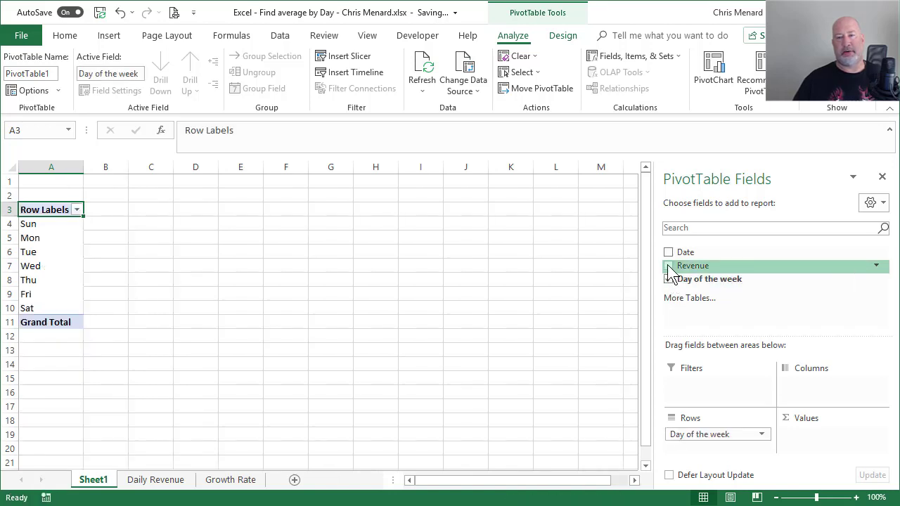
pyautogui.click(668, 279)
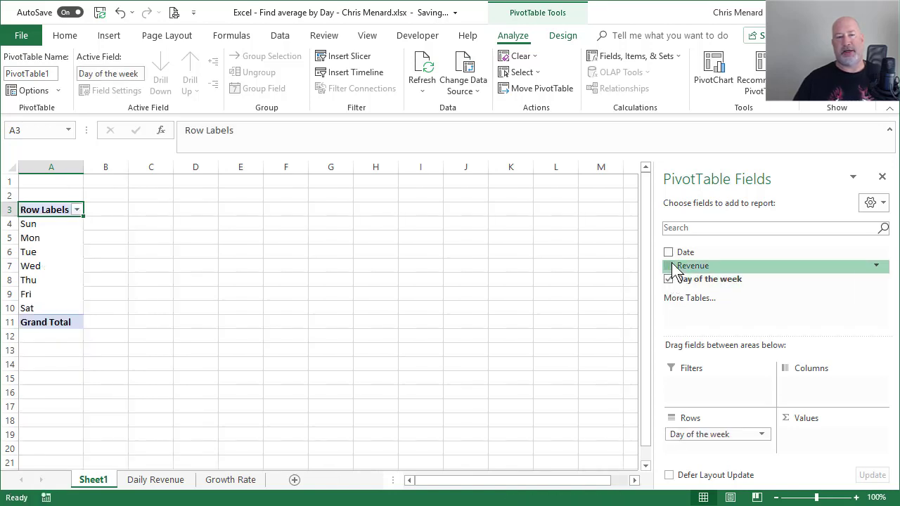
pyautogui.click(668, 264)
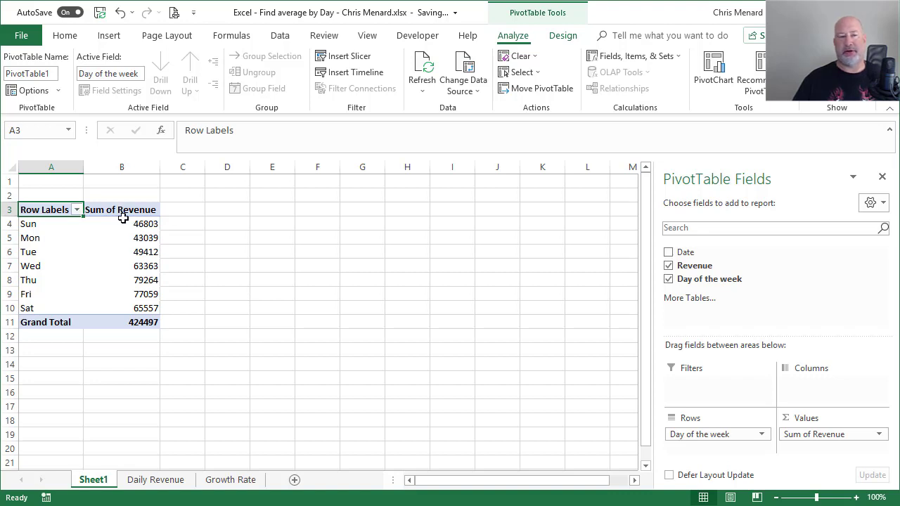
pyautogui.click(121, 210)
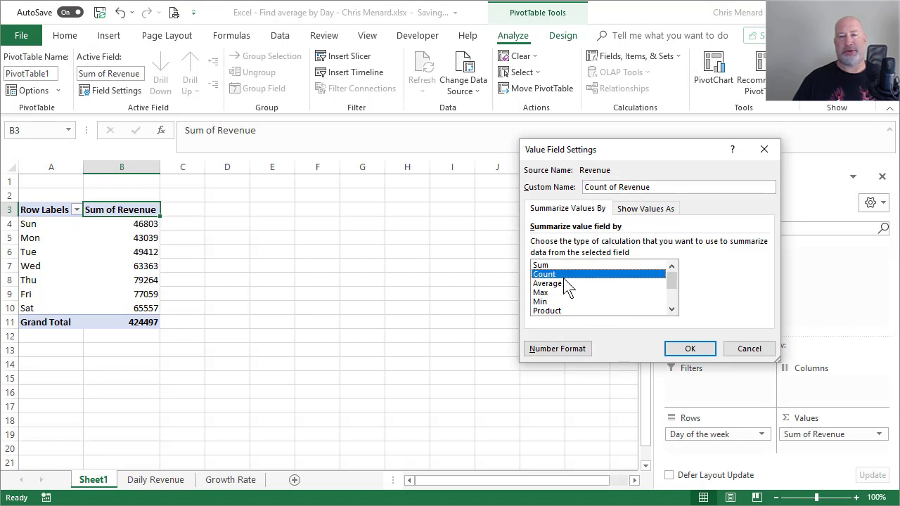
# Step: Summarize Revenue as Average and compare the pivot with the Daily Revenue sheet's AVERAGEIF results
pyautogui.click(690, 349)
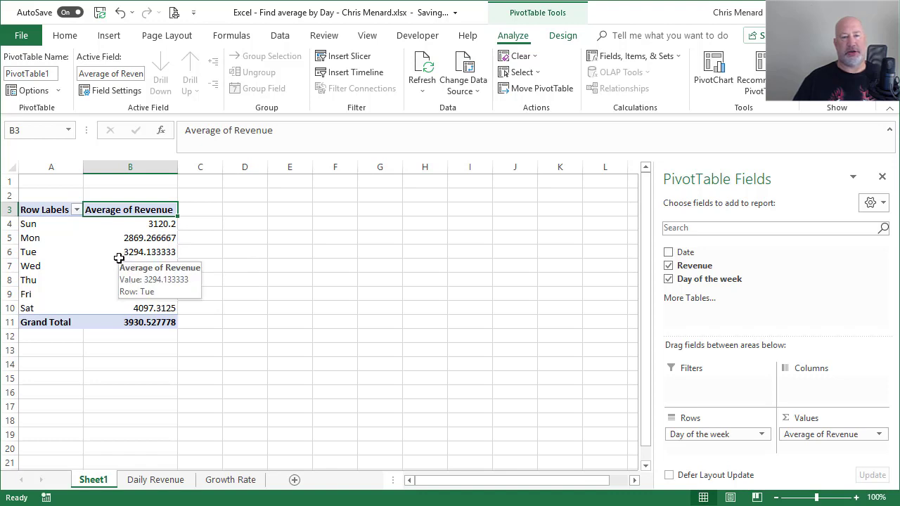
pyautogui.click(155, 480)
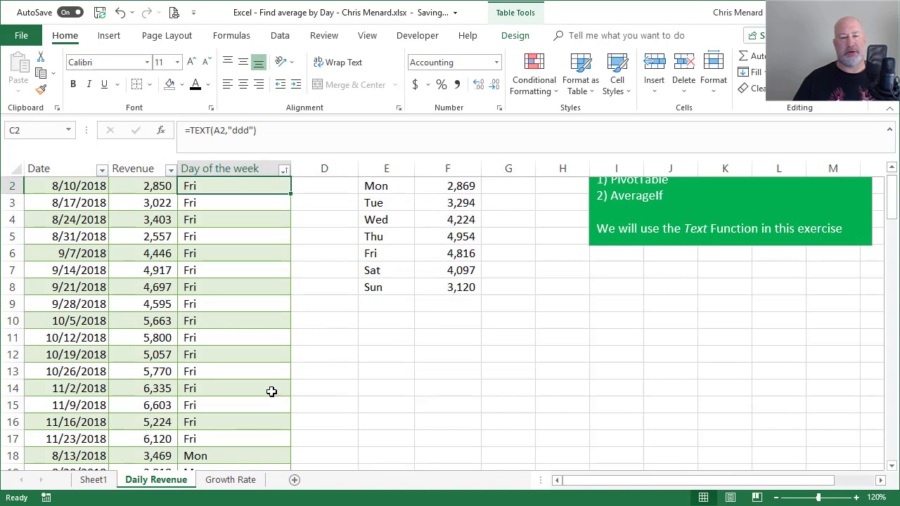
pyautogui.click(93, 480)
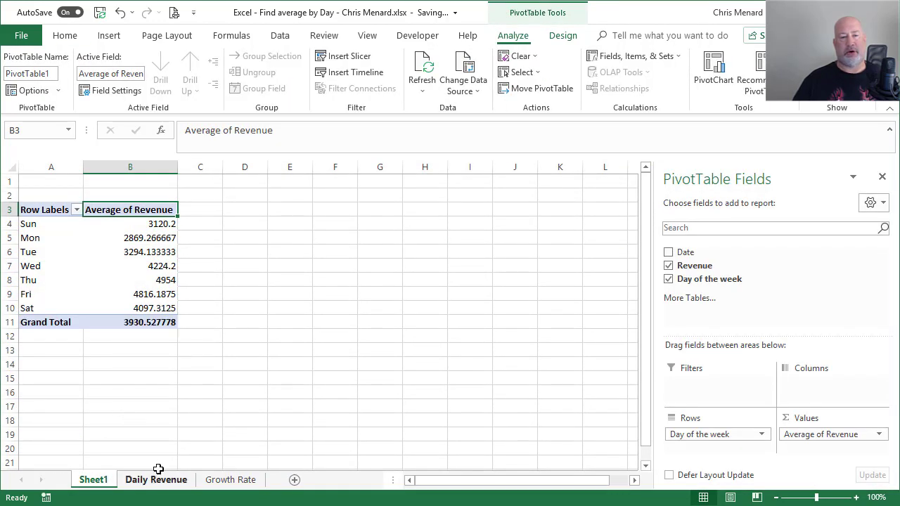
pyautogui.click(156, 479)
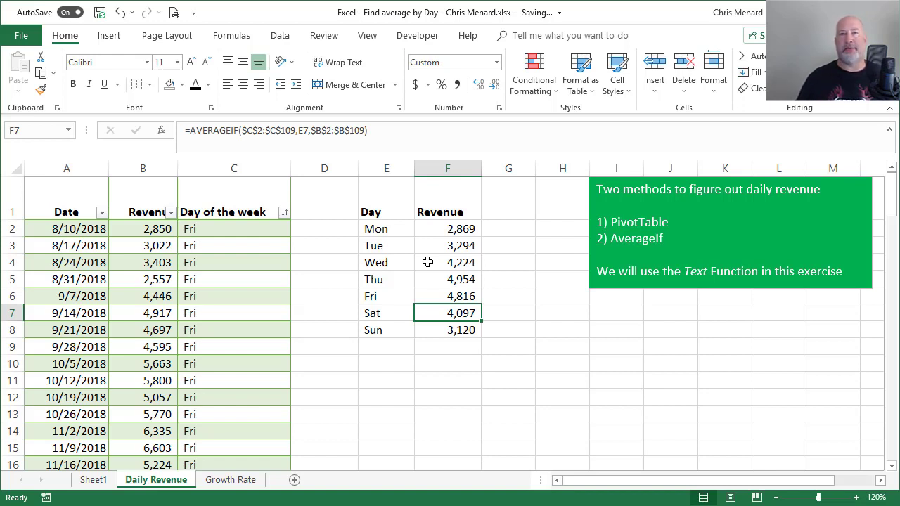
pyautogui.moveTo(633, 381)
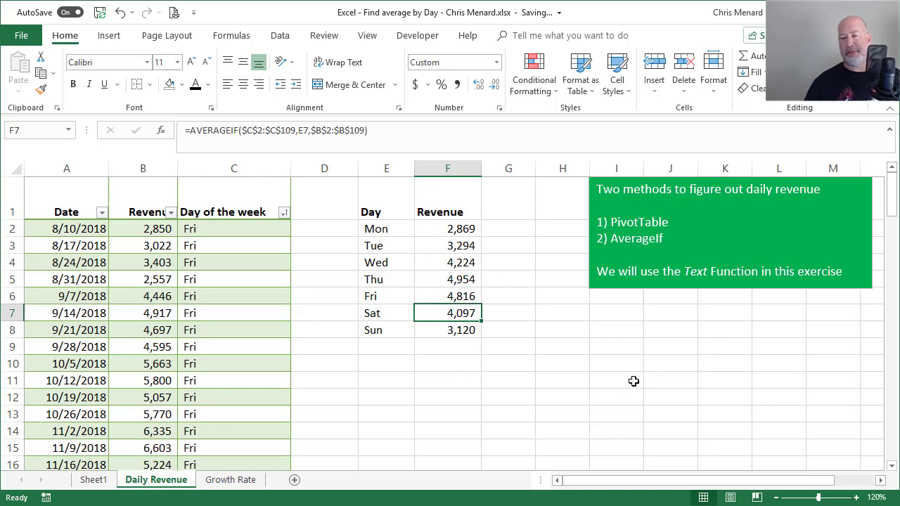